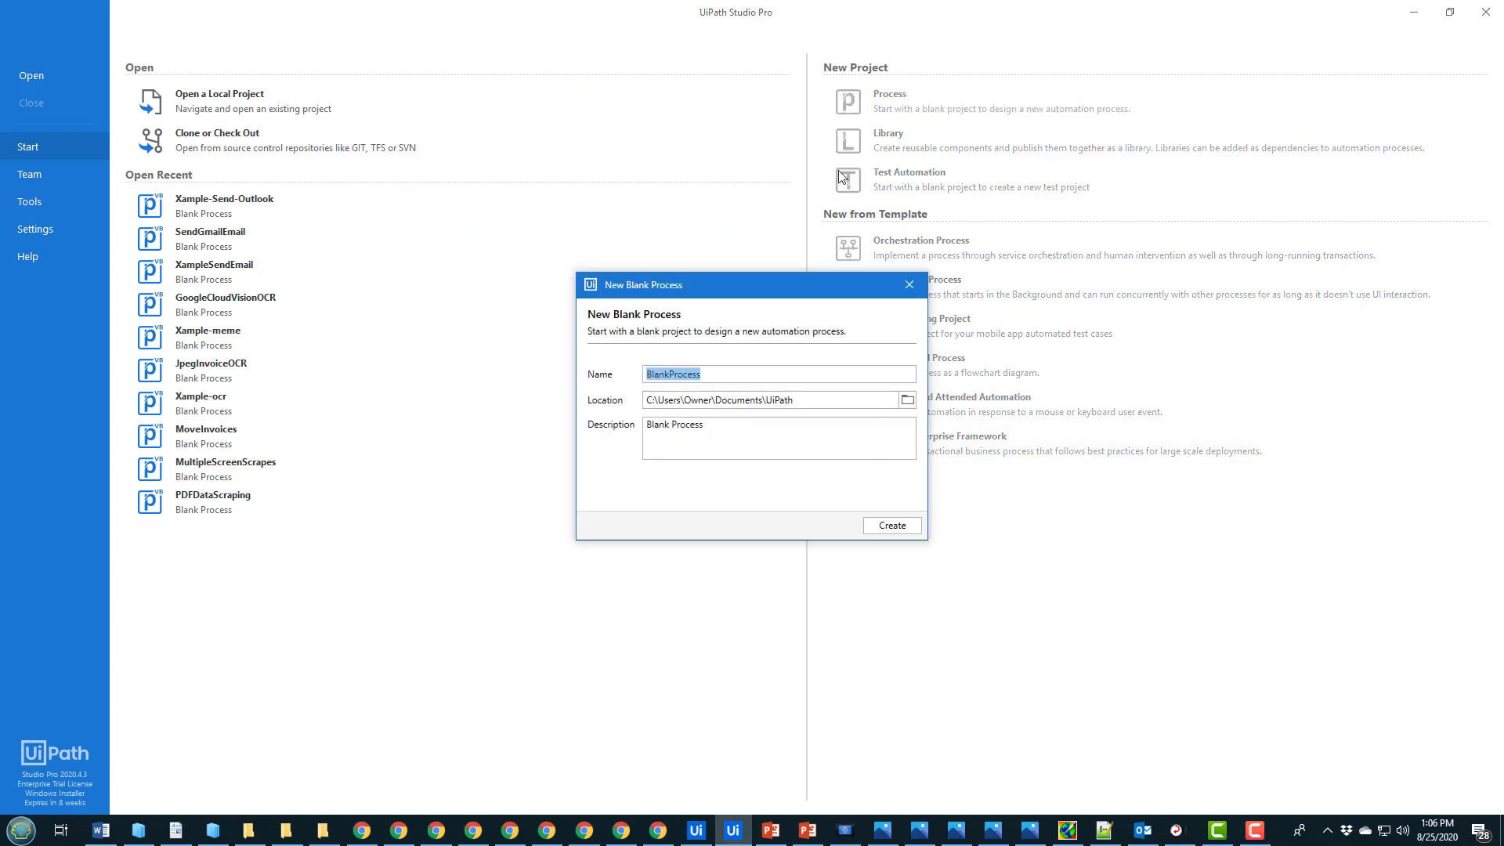
Create a new blank process named SendOutlookEmail
type("SendOutlookEmail")
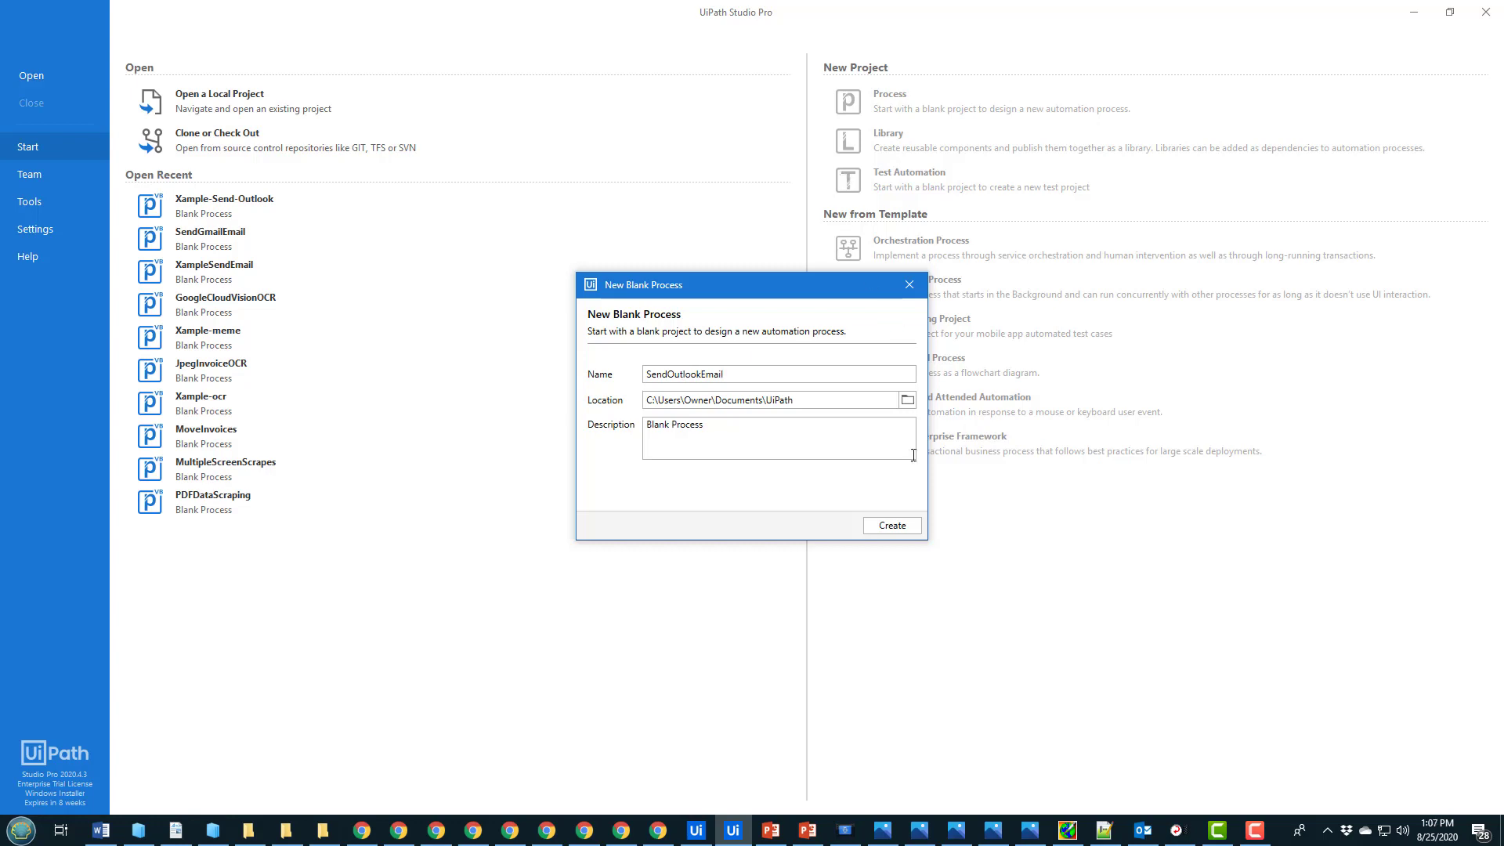
left_click(890, 525)
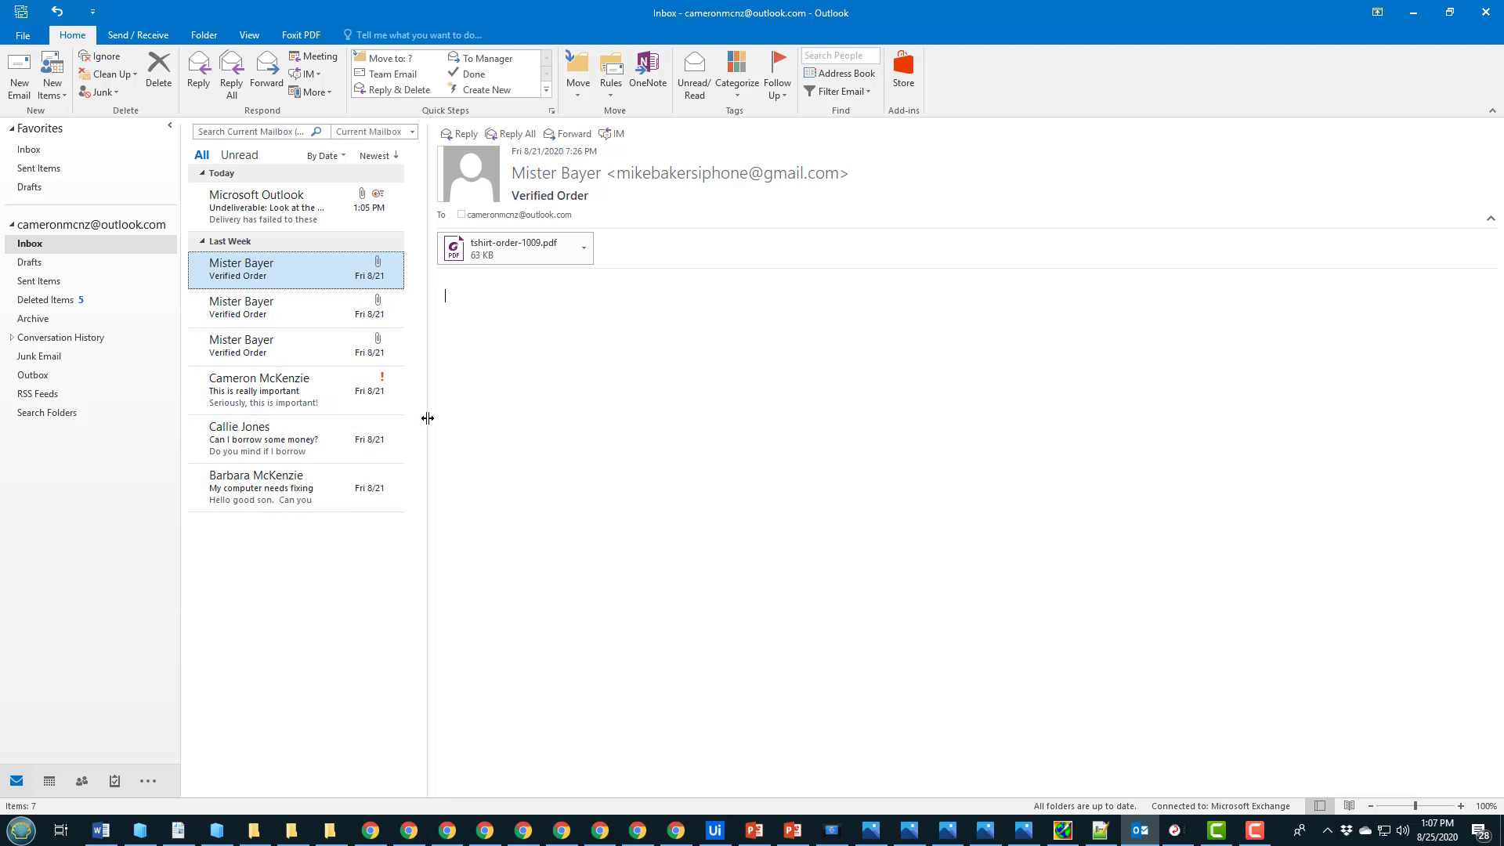
mouse_move(713, 826)
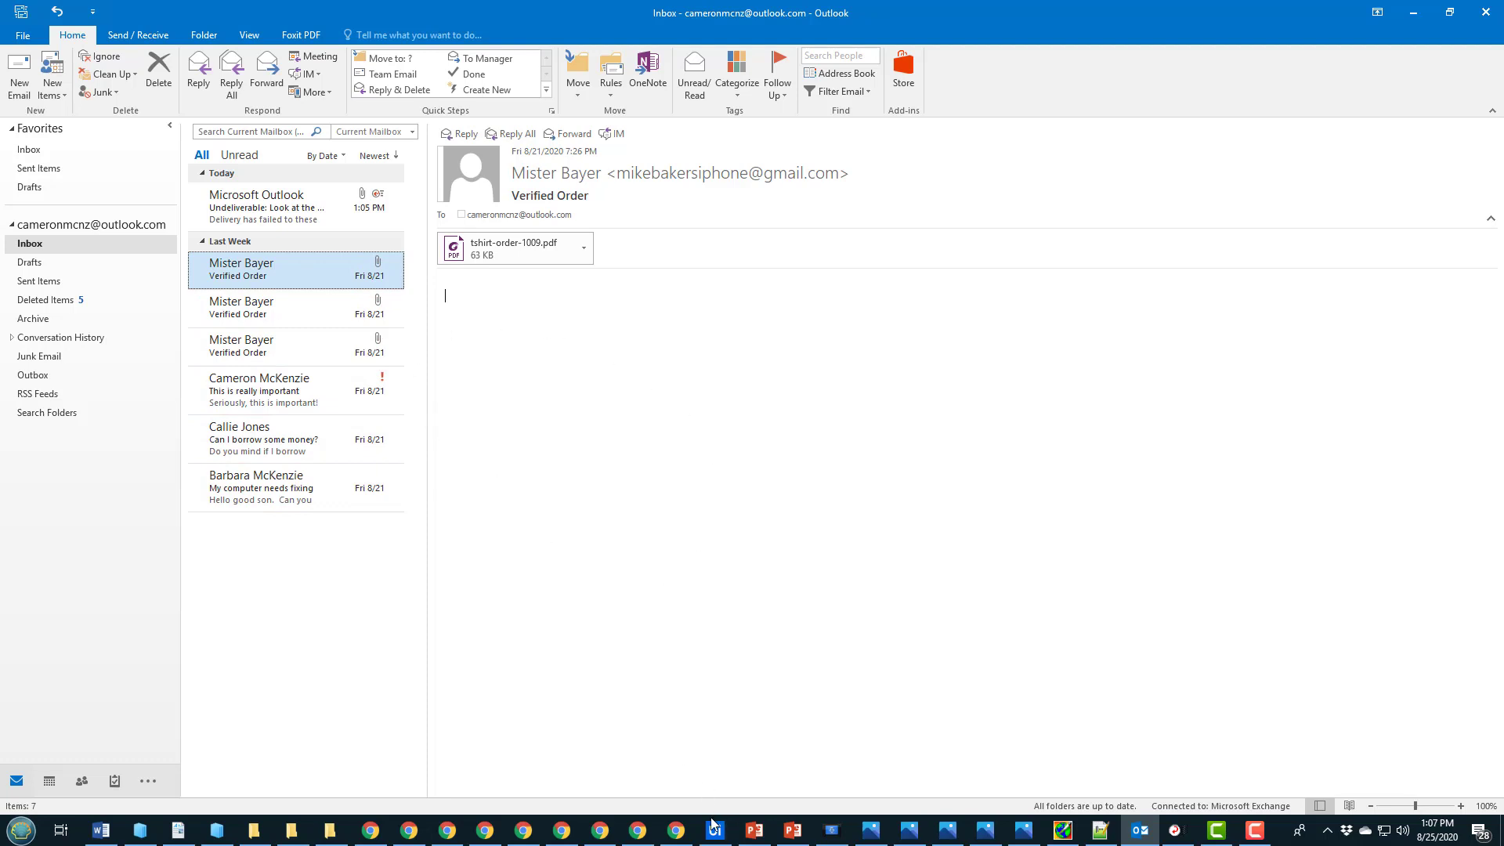
mouse_move(677, 830)
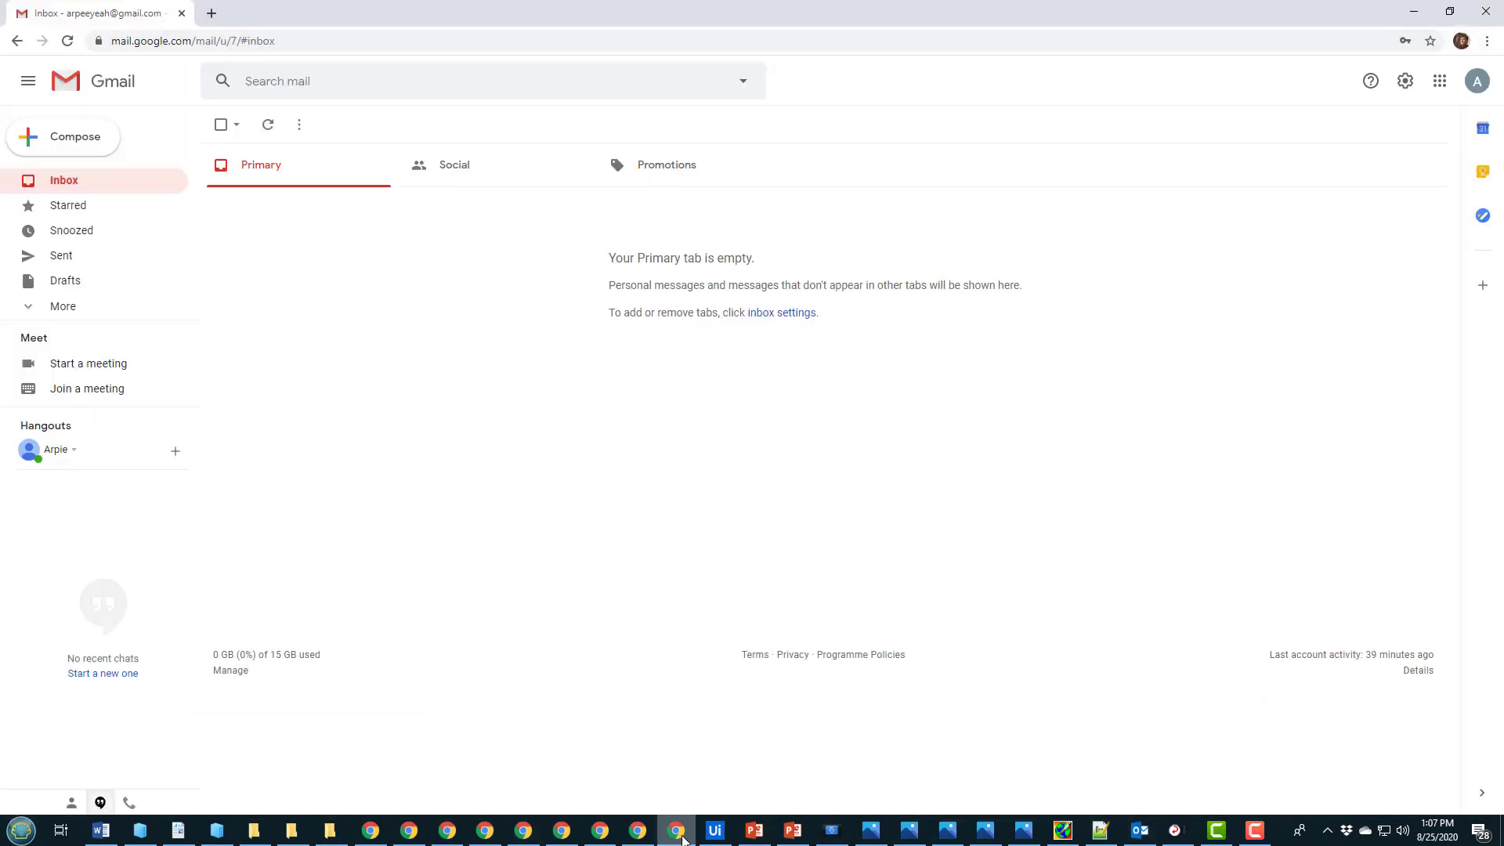
mouse_move(1109, 207)
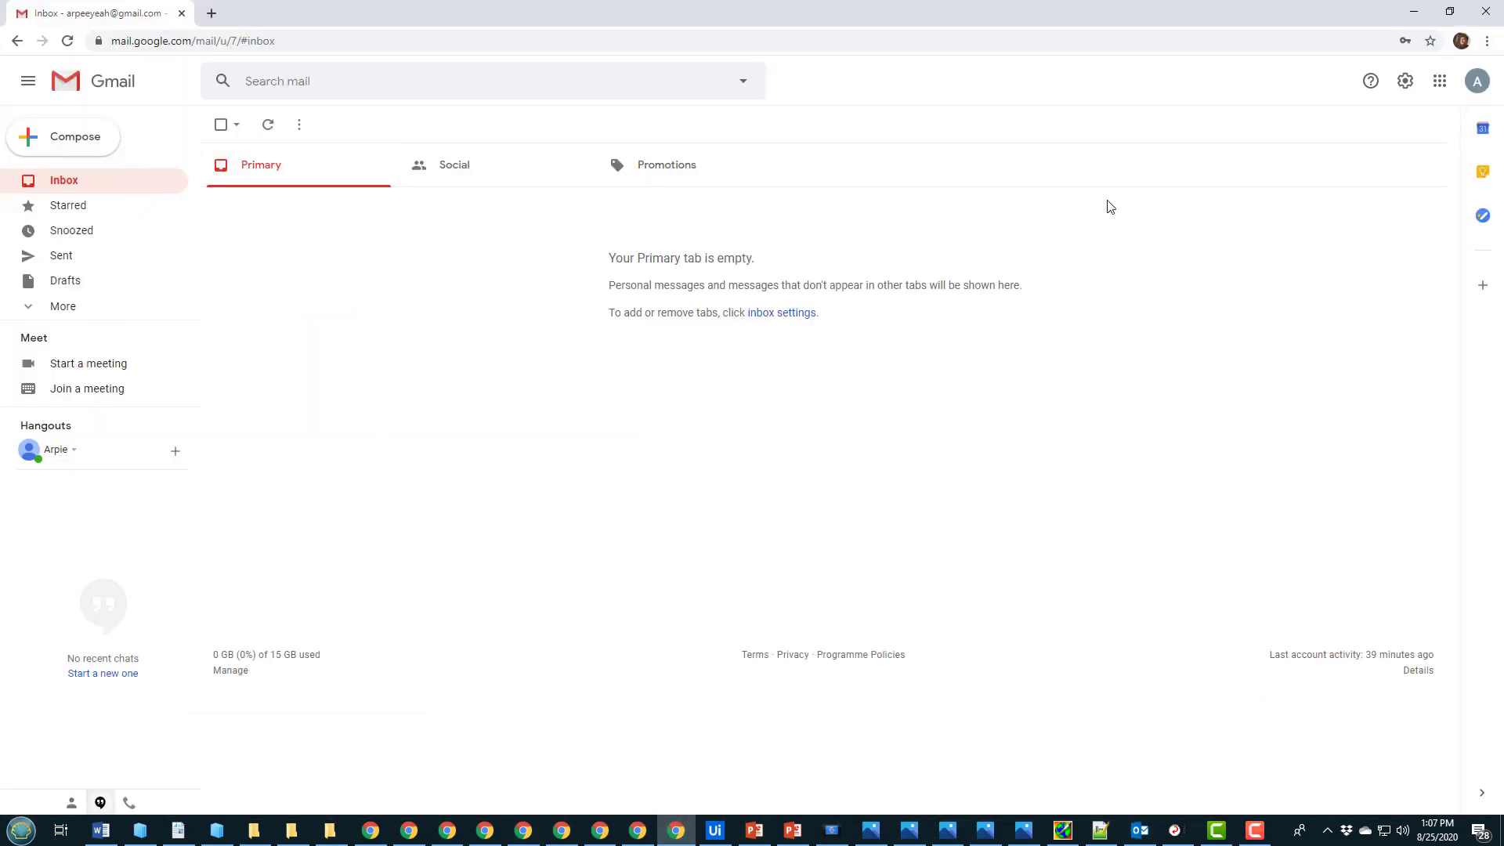
mouse_move(1476, 80)
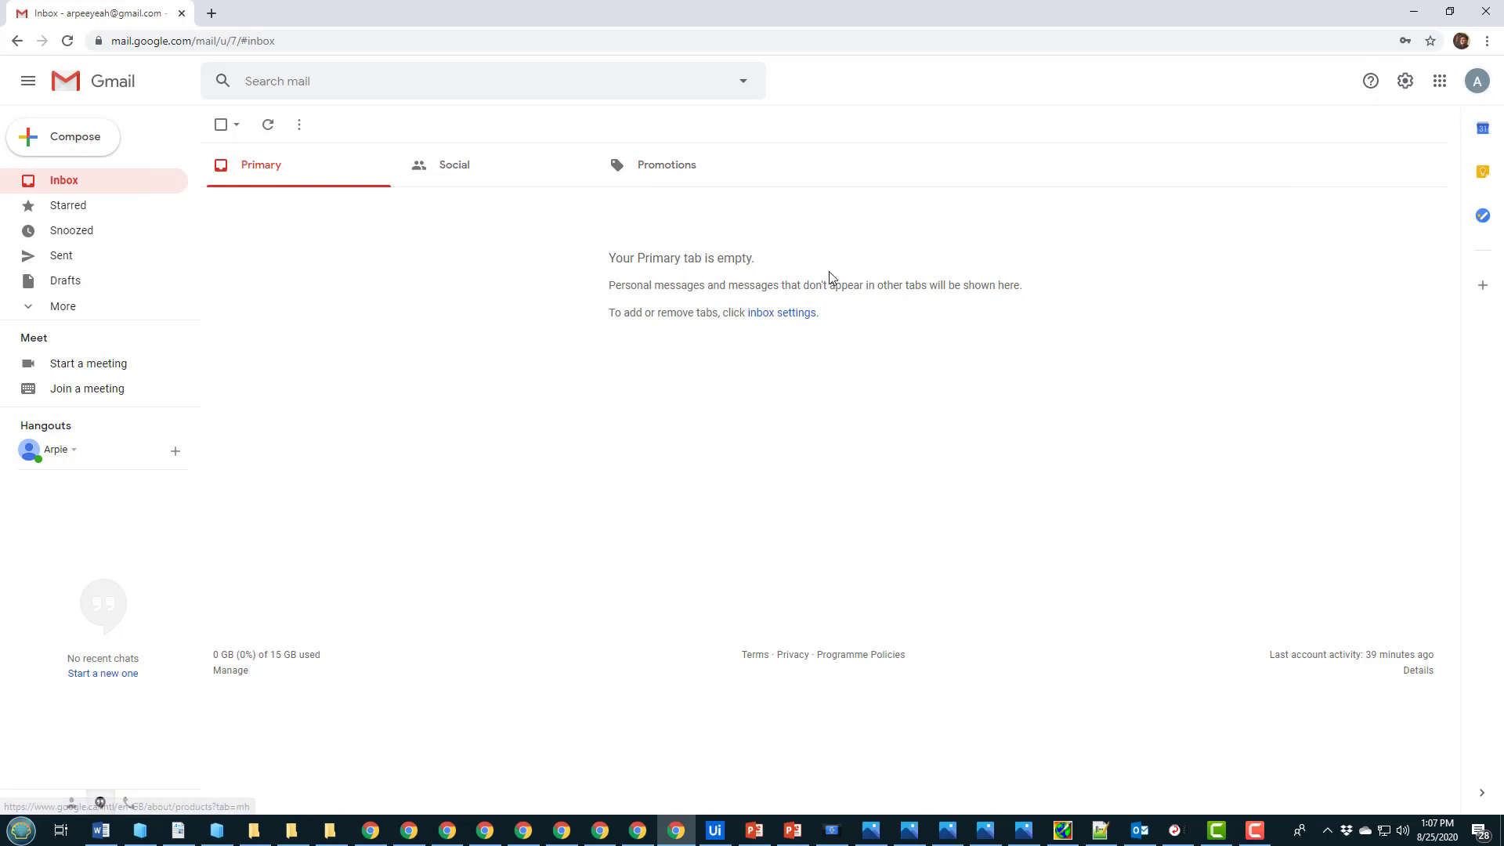
mouse_move(443, 415)
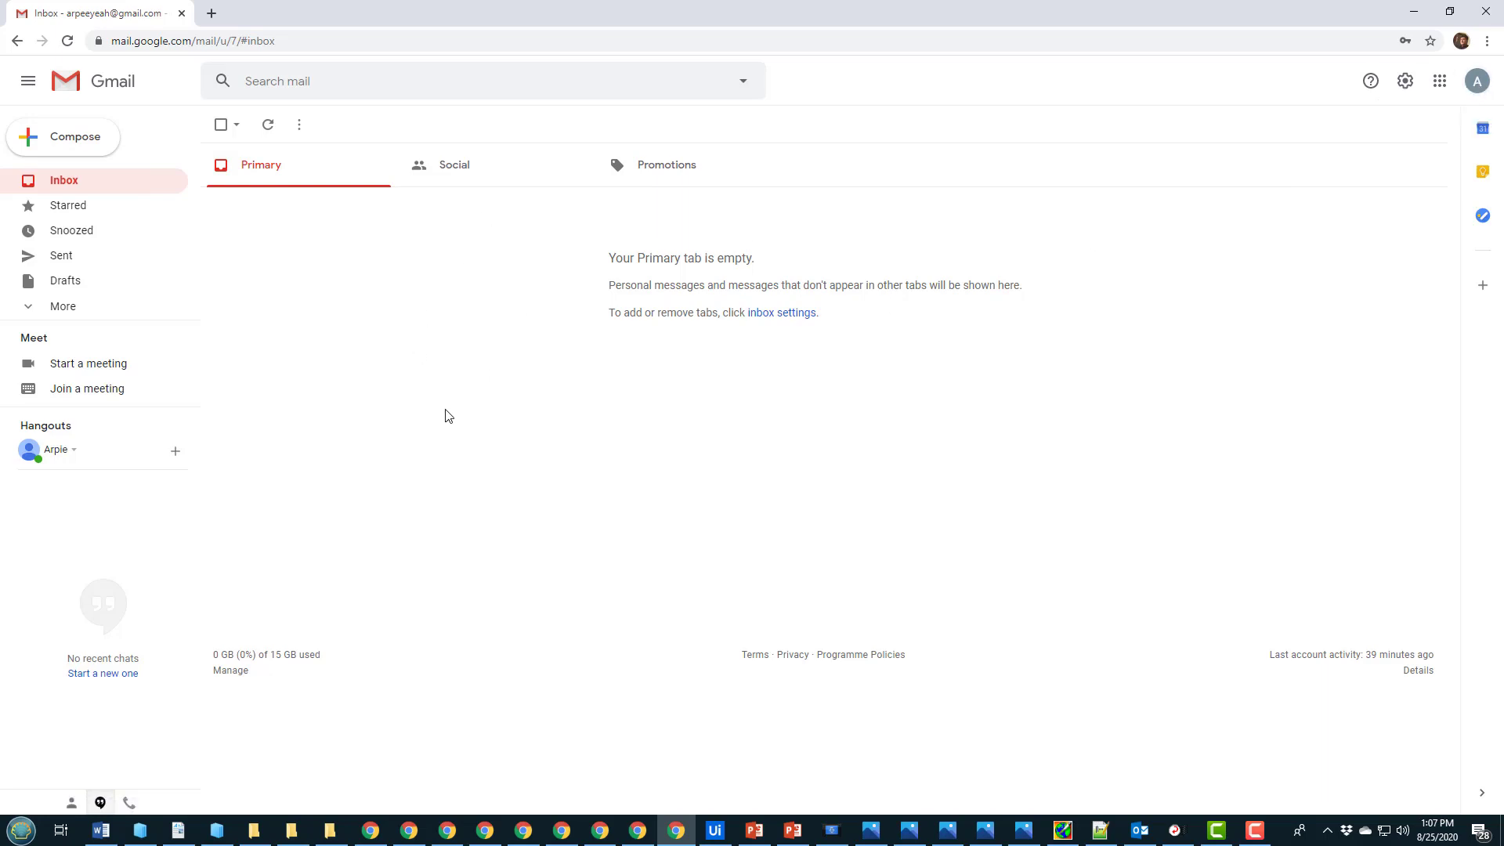
mouse_move(329, 830)
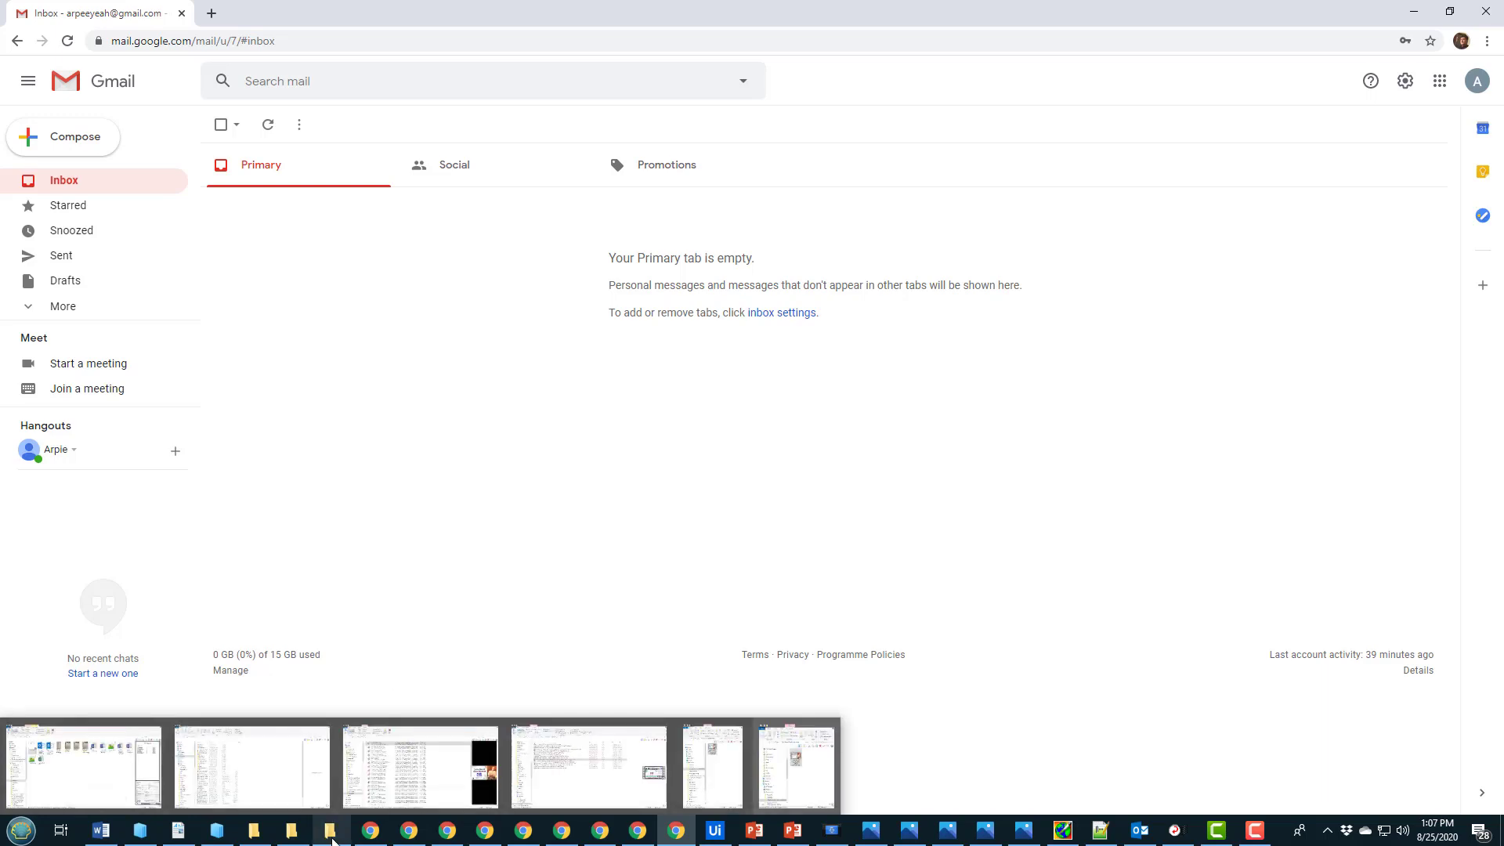
Locate image.jpg in the C:\memes folder and reveal its full path
left_click(331, 830)
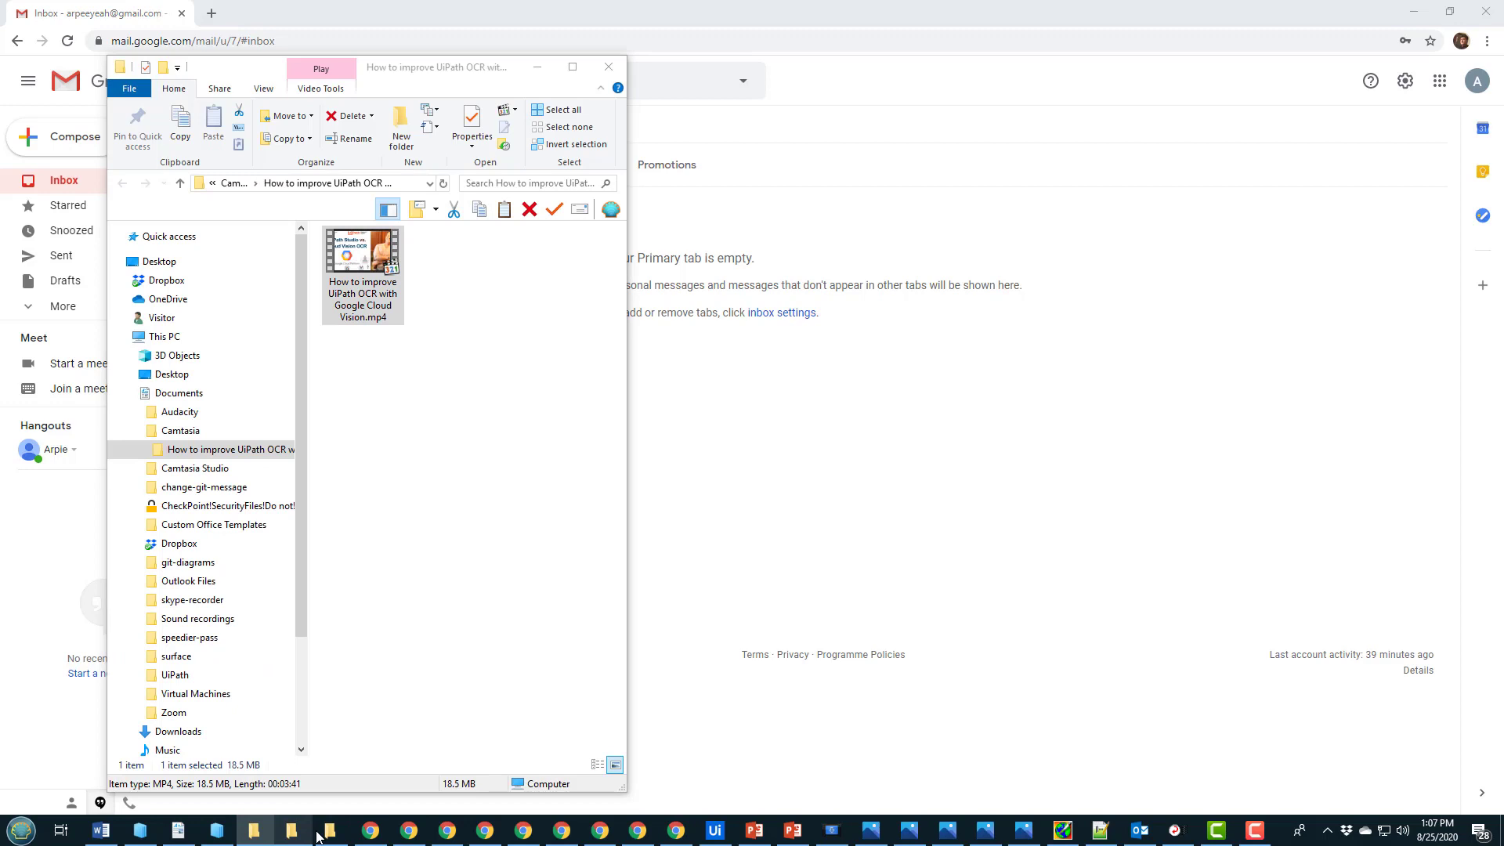
left_click(292, 830)
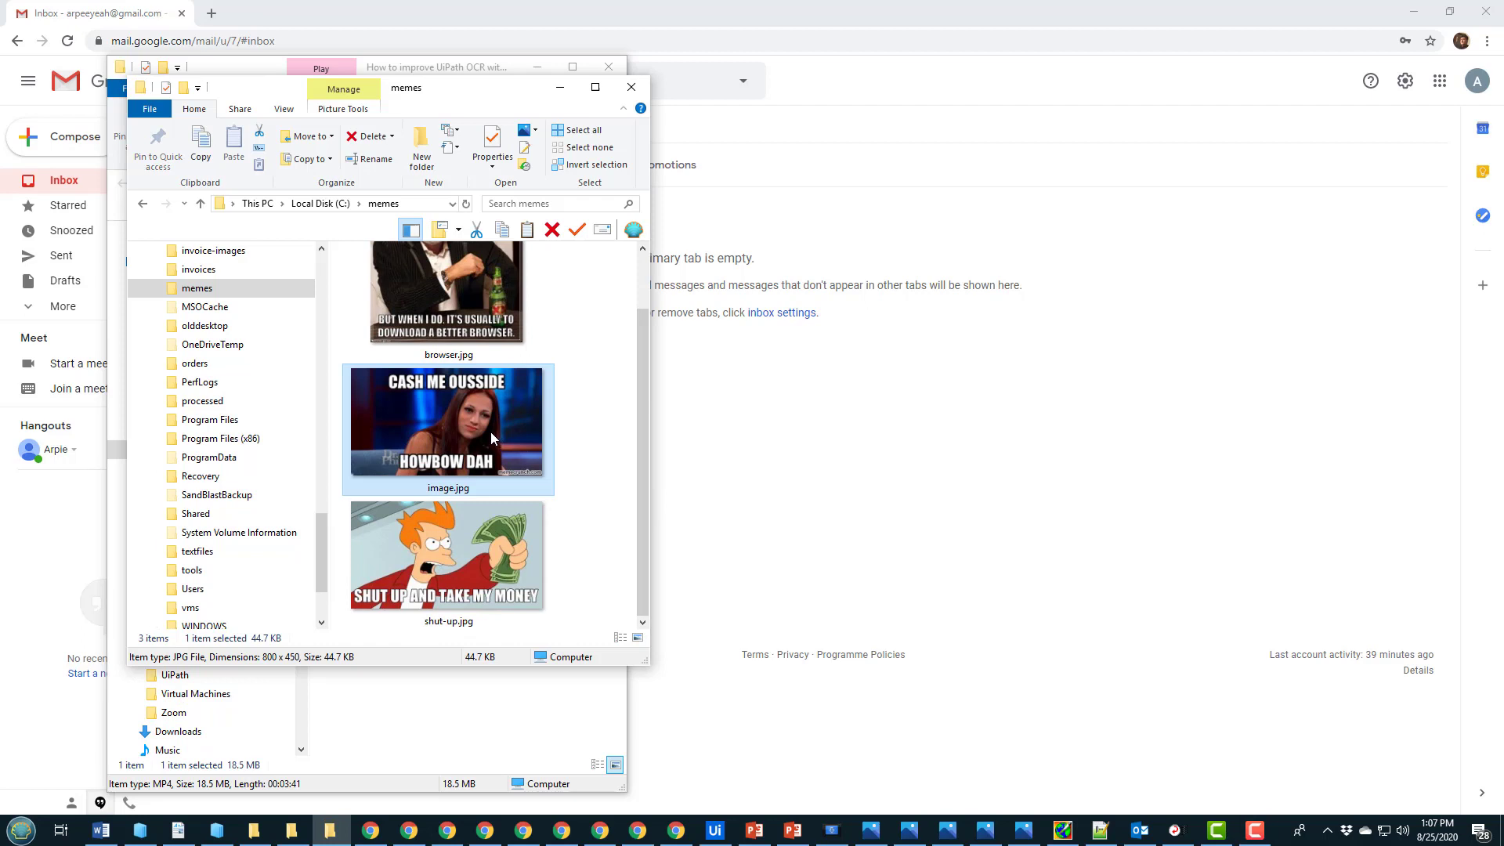
left_click(335, 204)
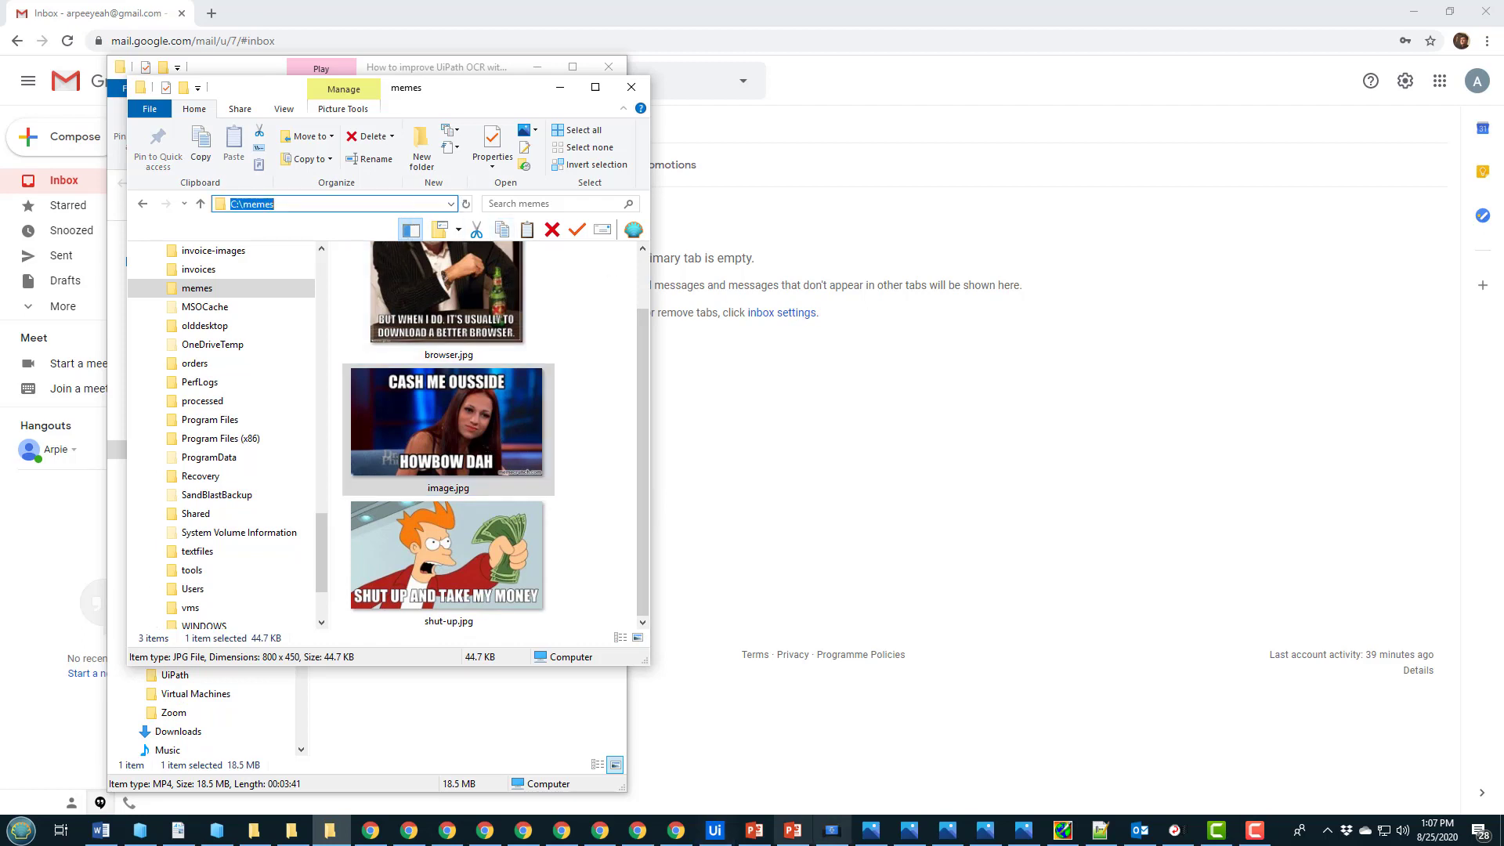
left_click(714, 830)
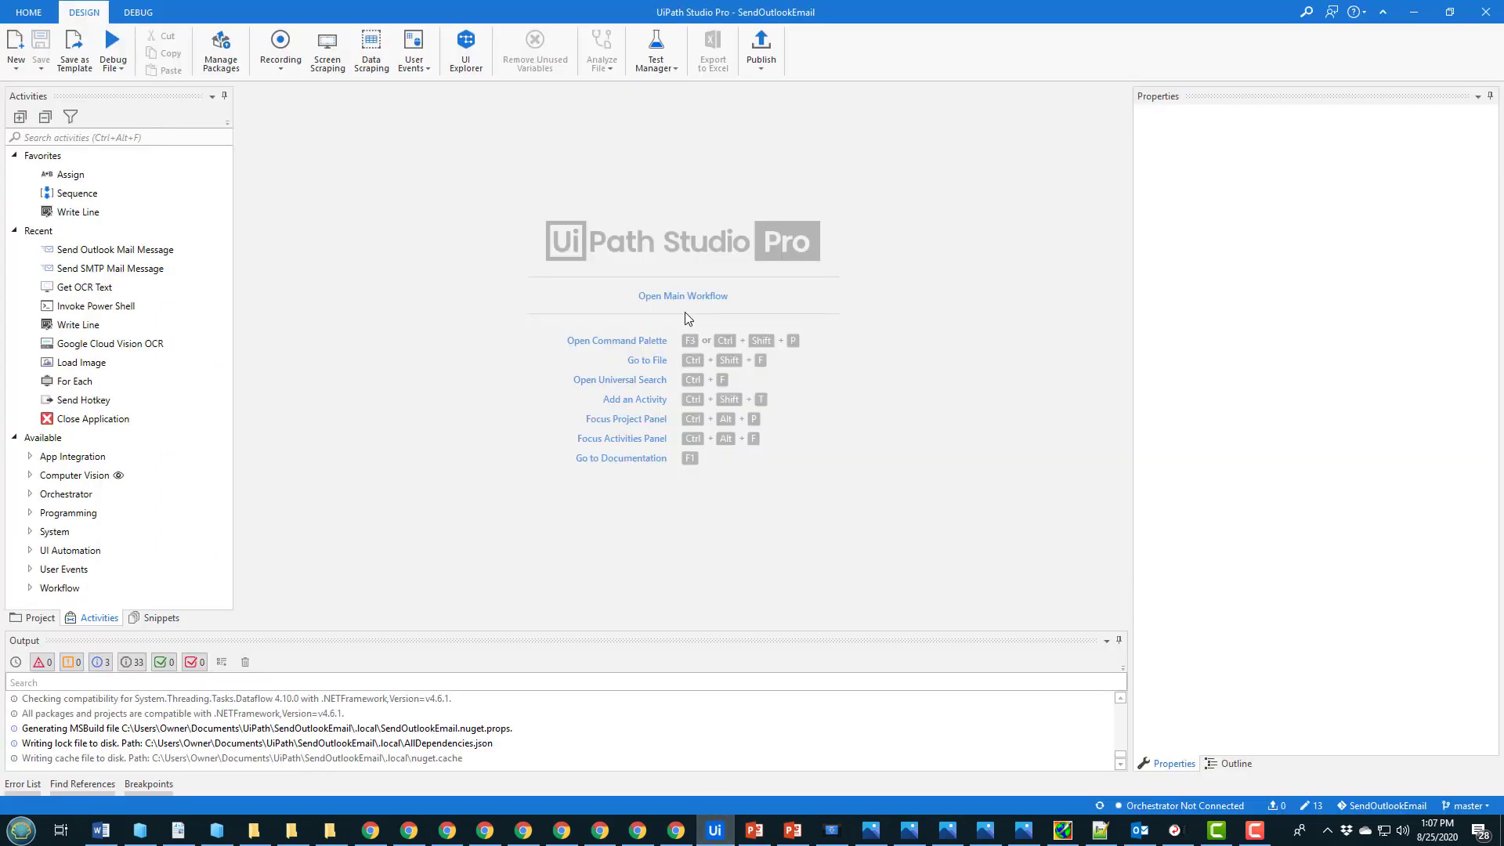
Add a Send Outlook Mail Message activity to the Main workflow
left_click(682, 296)
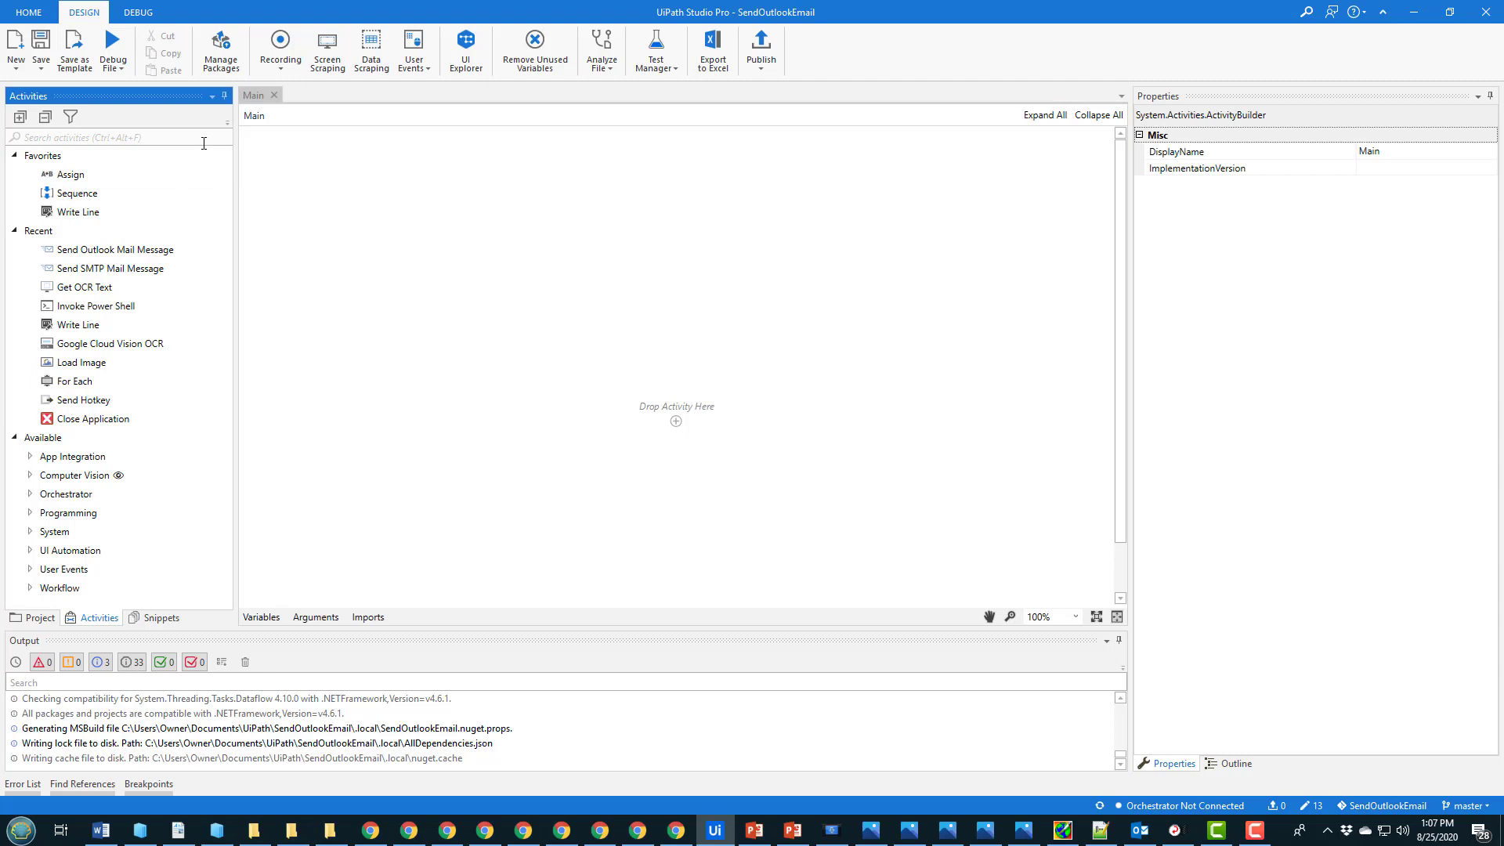
type("outlook")
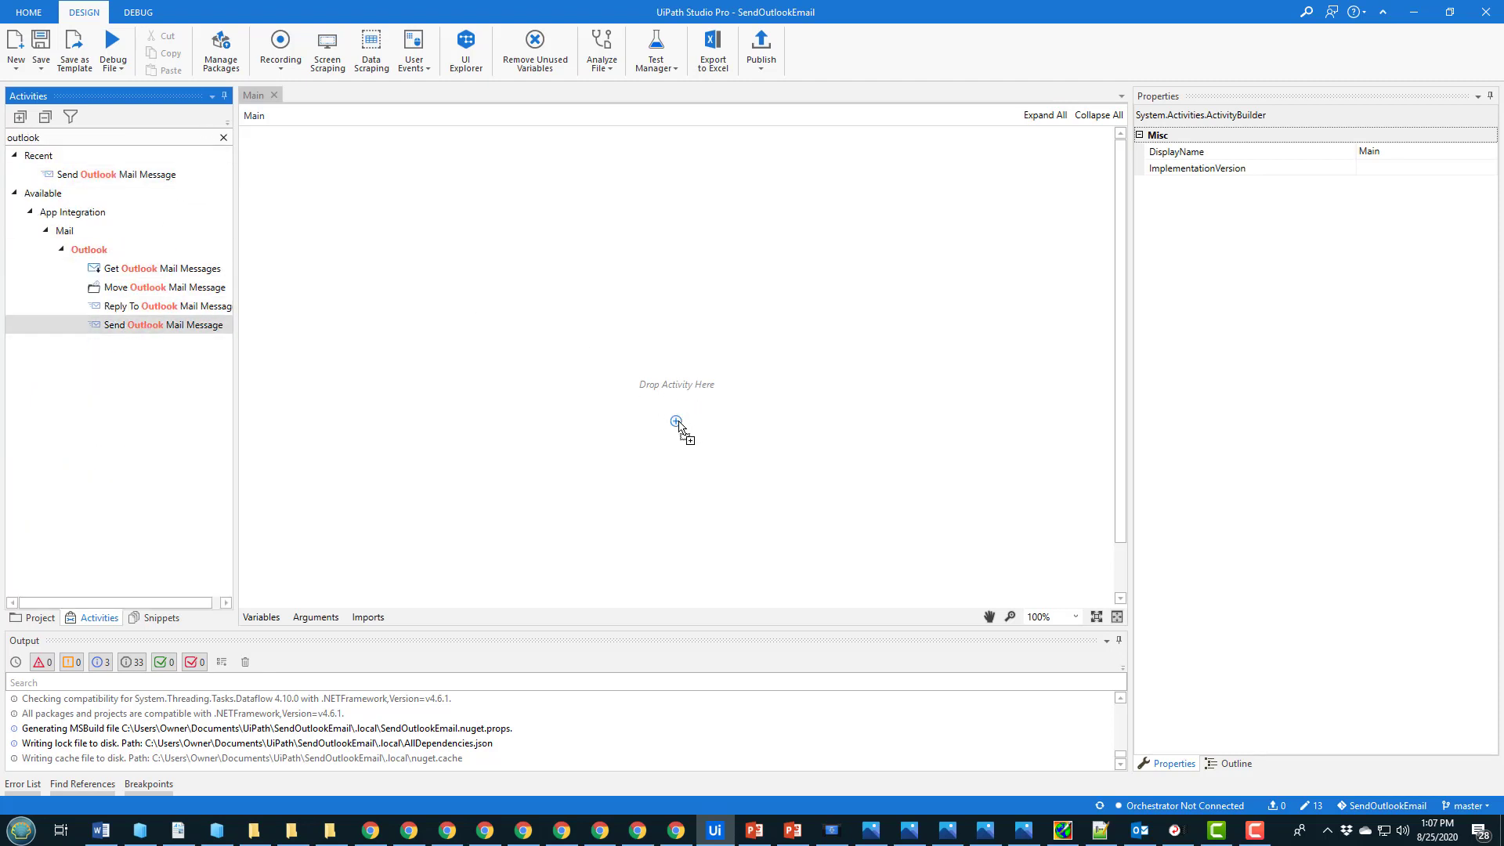
left_click_drag(166, 324, 677, 422)
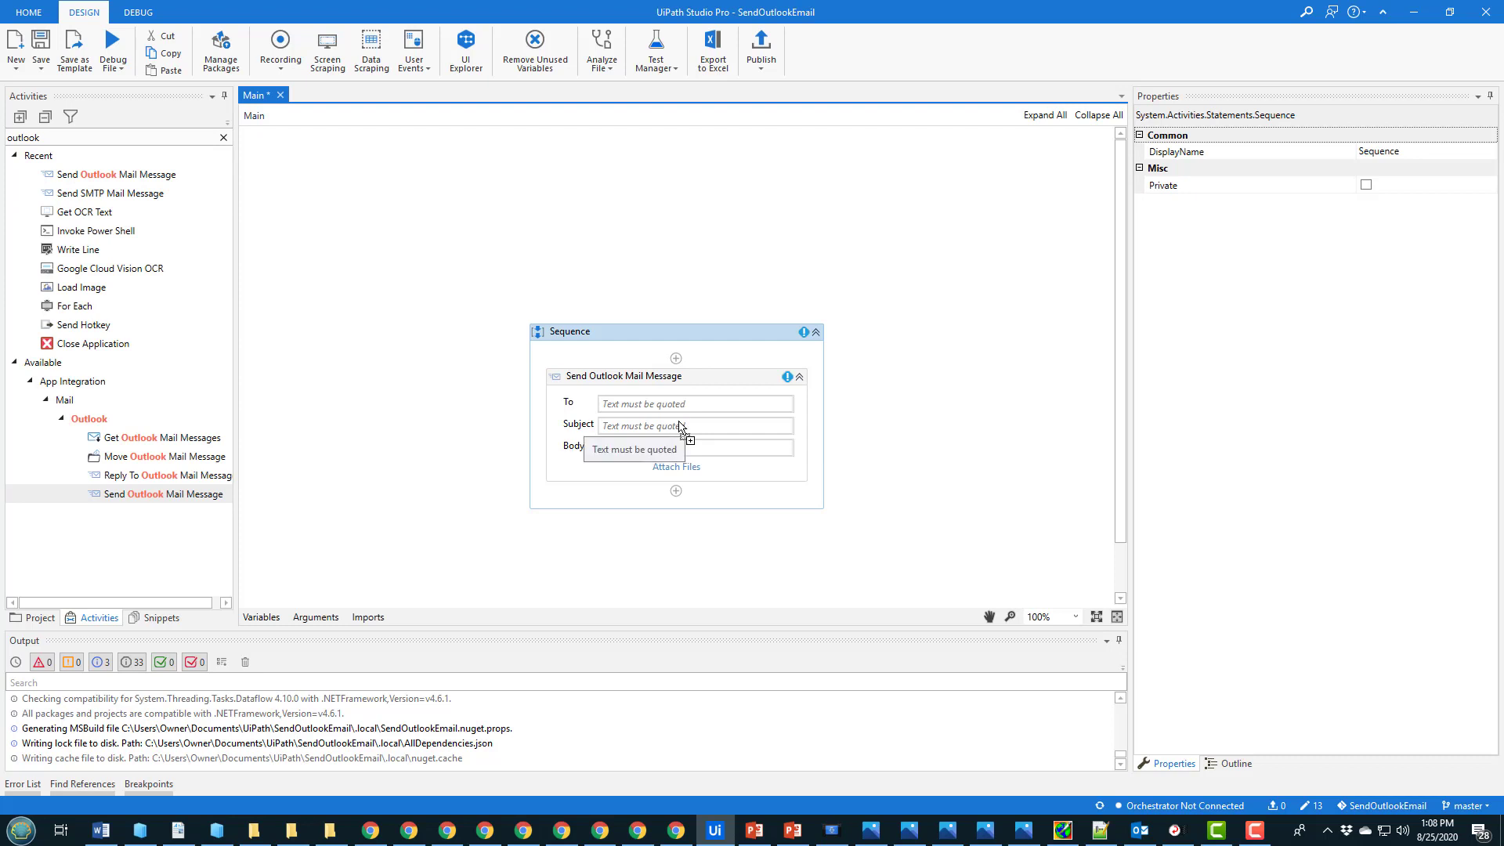
left_click(694, 402)
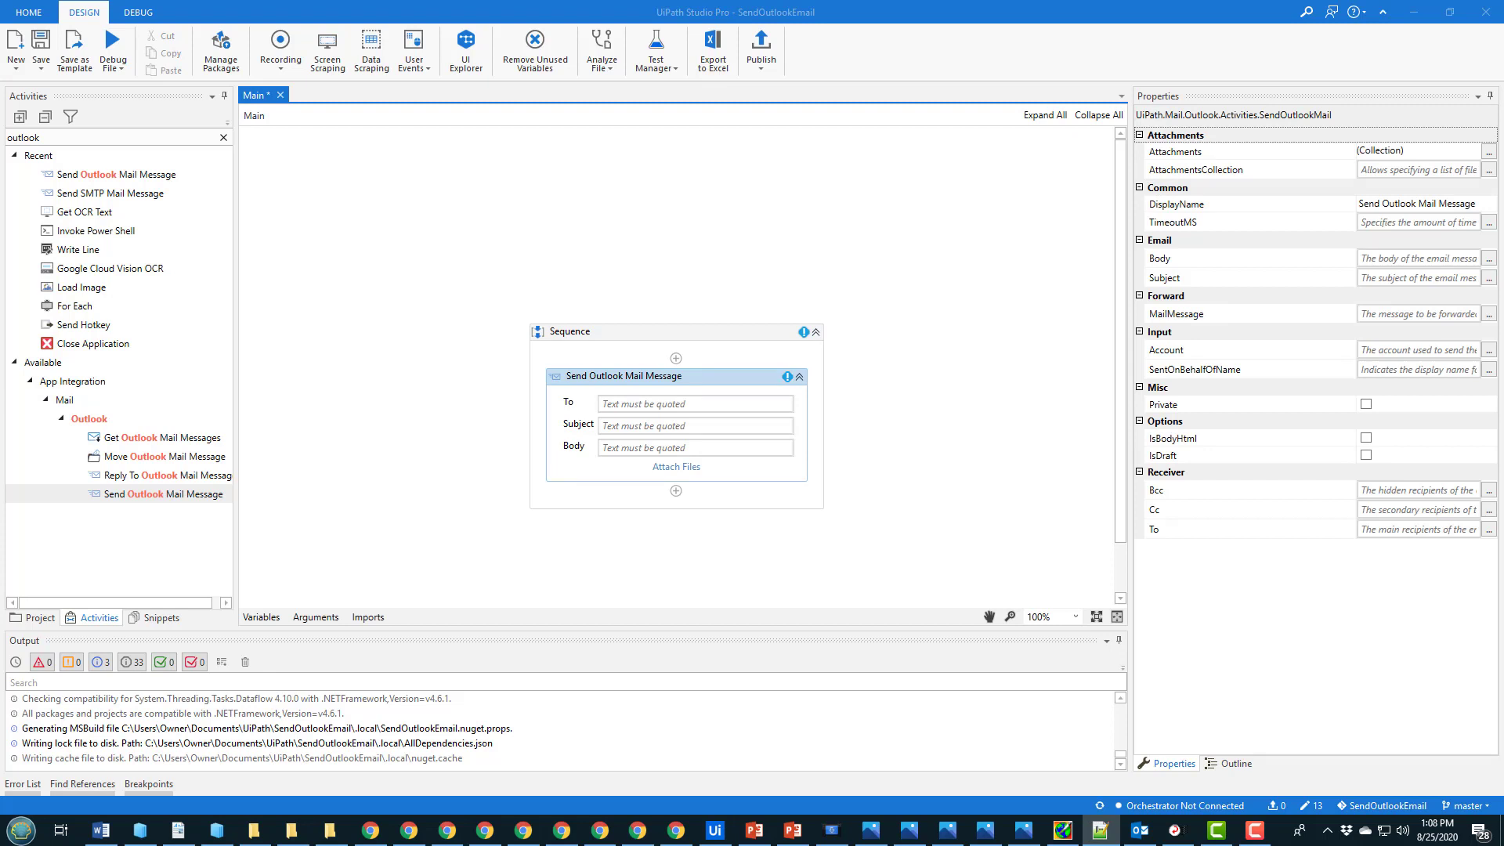
Fill the recipient and start the body text "Where ya gonna cash"
left_click(694, 403)
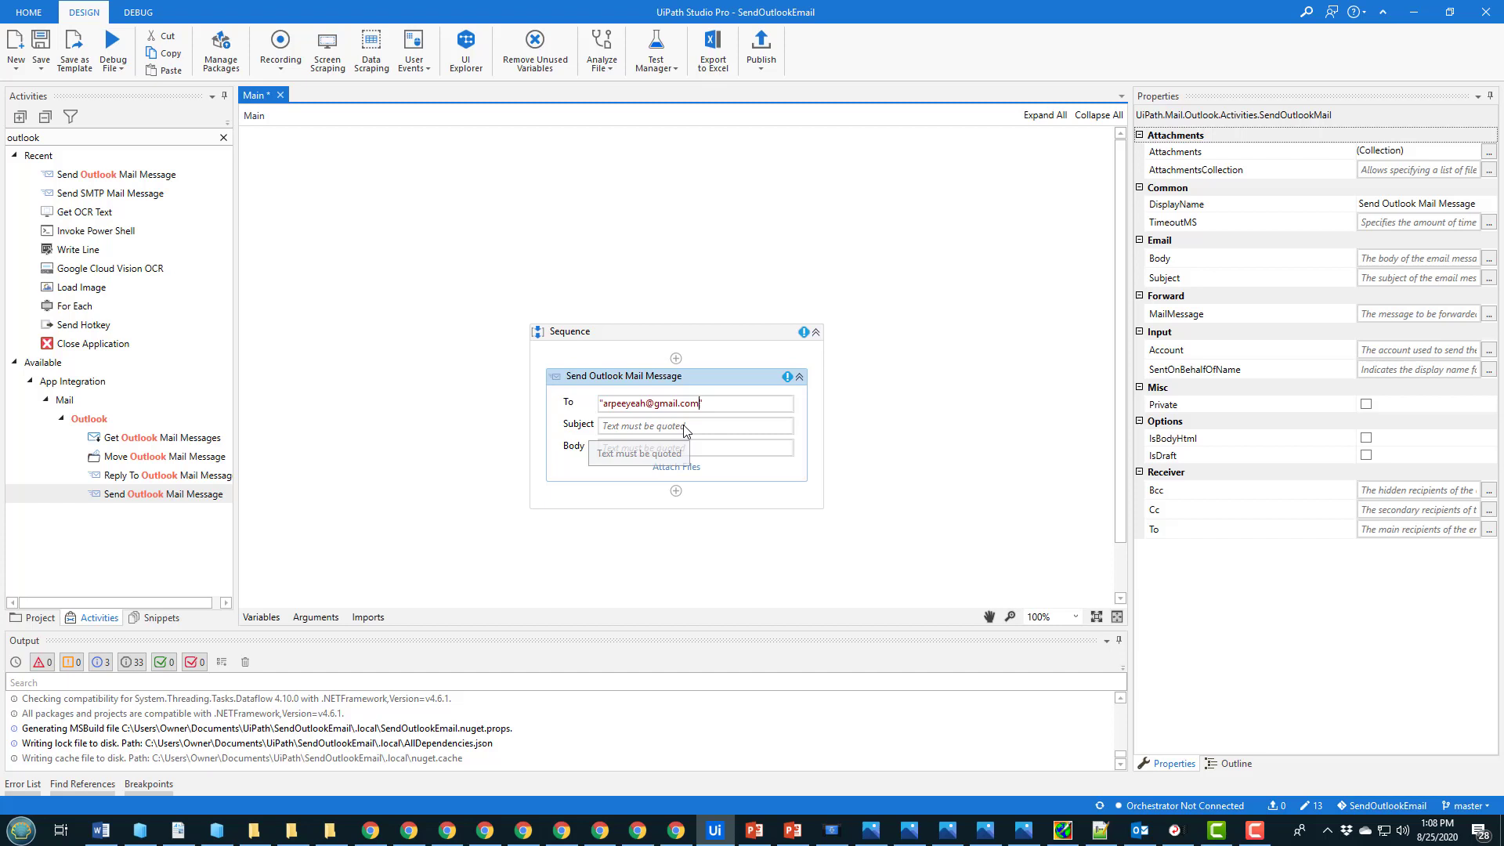
mouse_move(703, 437)
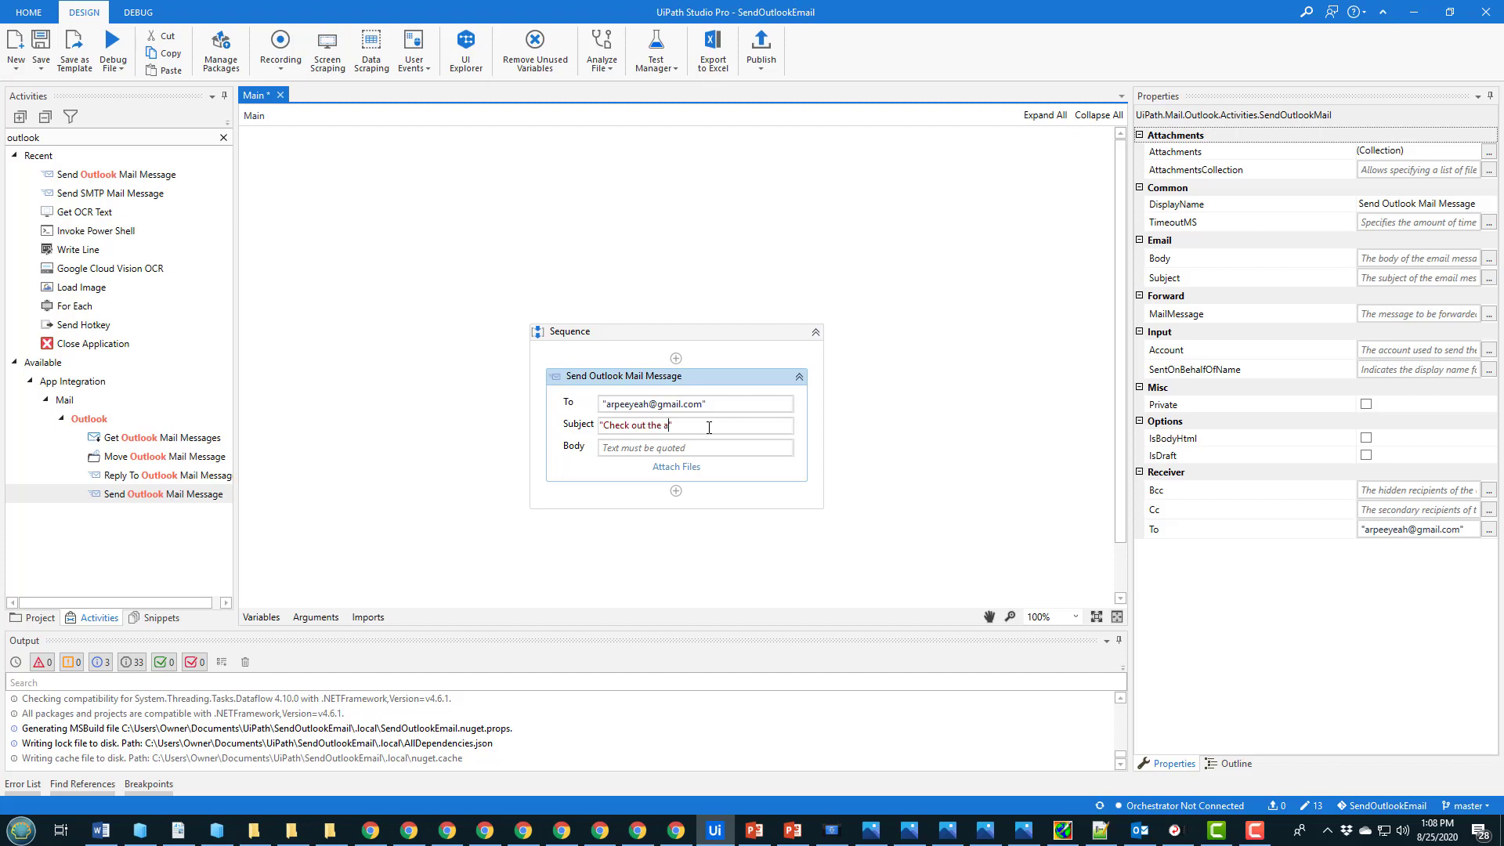
left_click(696, 446)
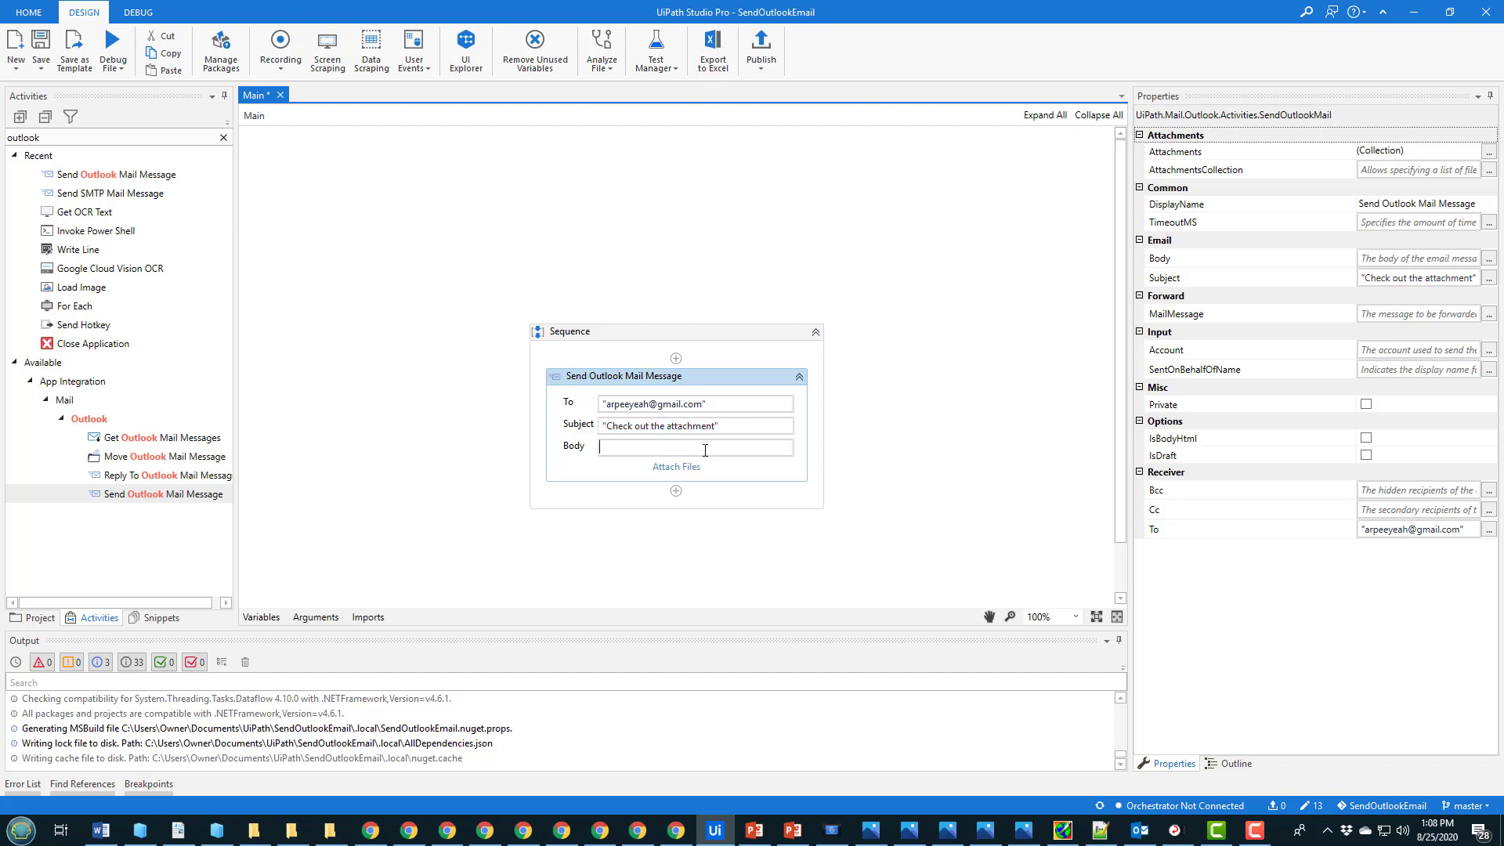
type("\"Where")
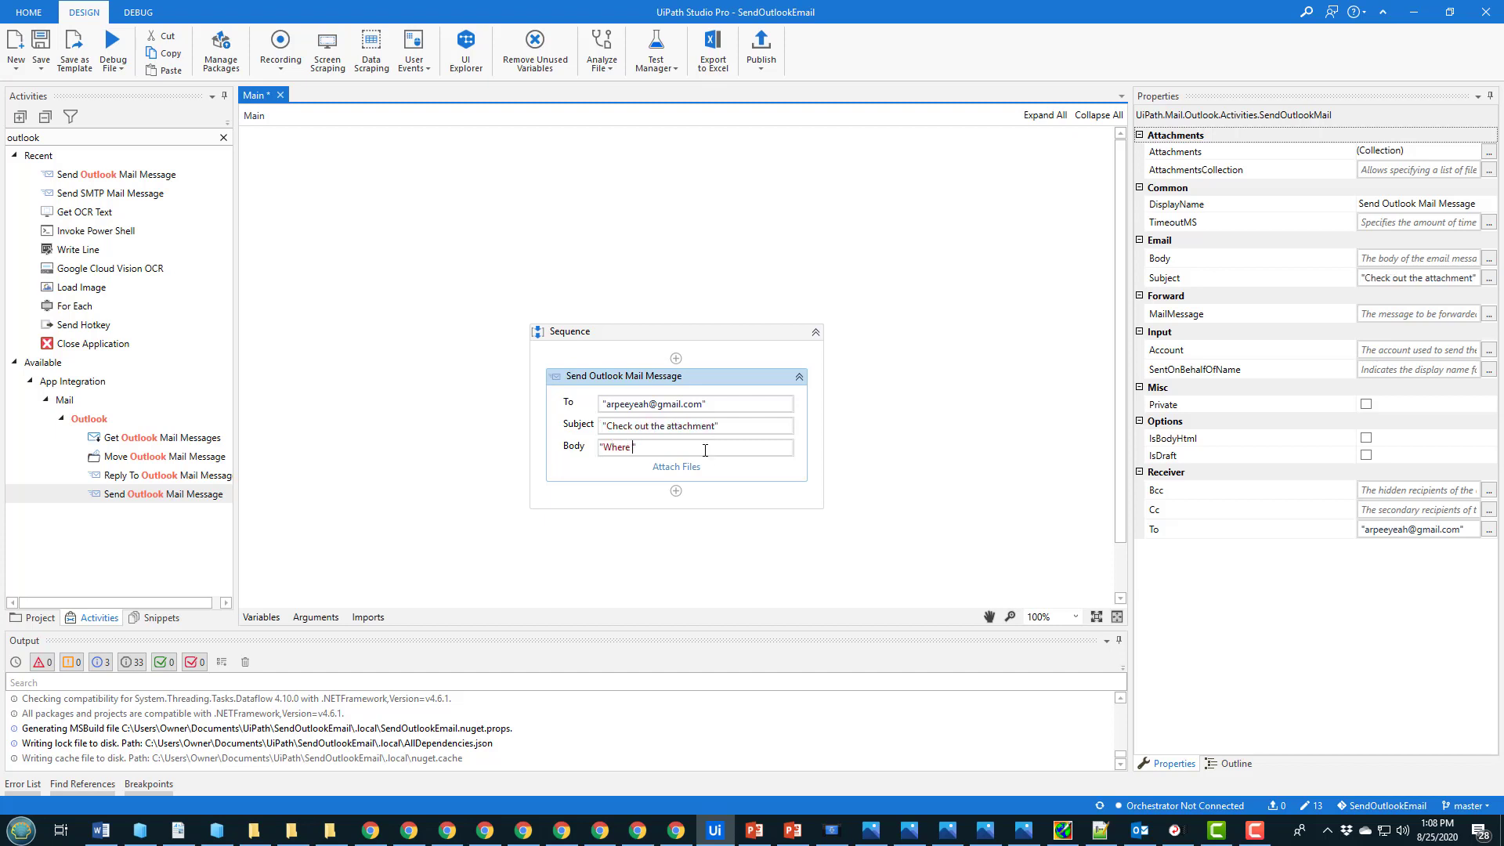
type("ya gonna cash")
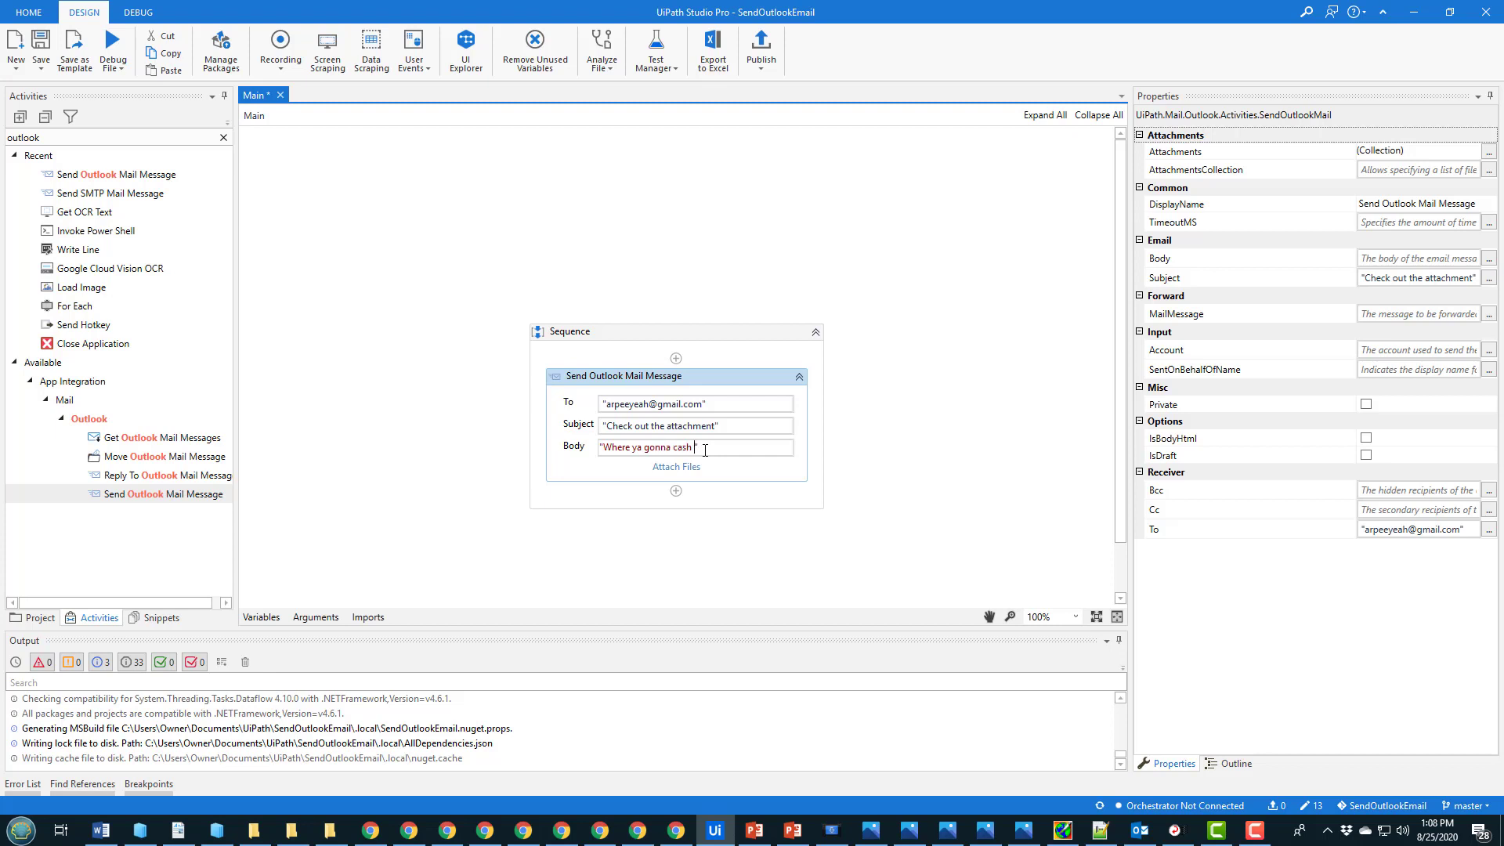
Attach C:\memes\image.jpg to the mail message via a new attachment argument
left_click(675, 467)
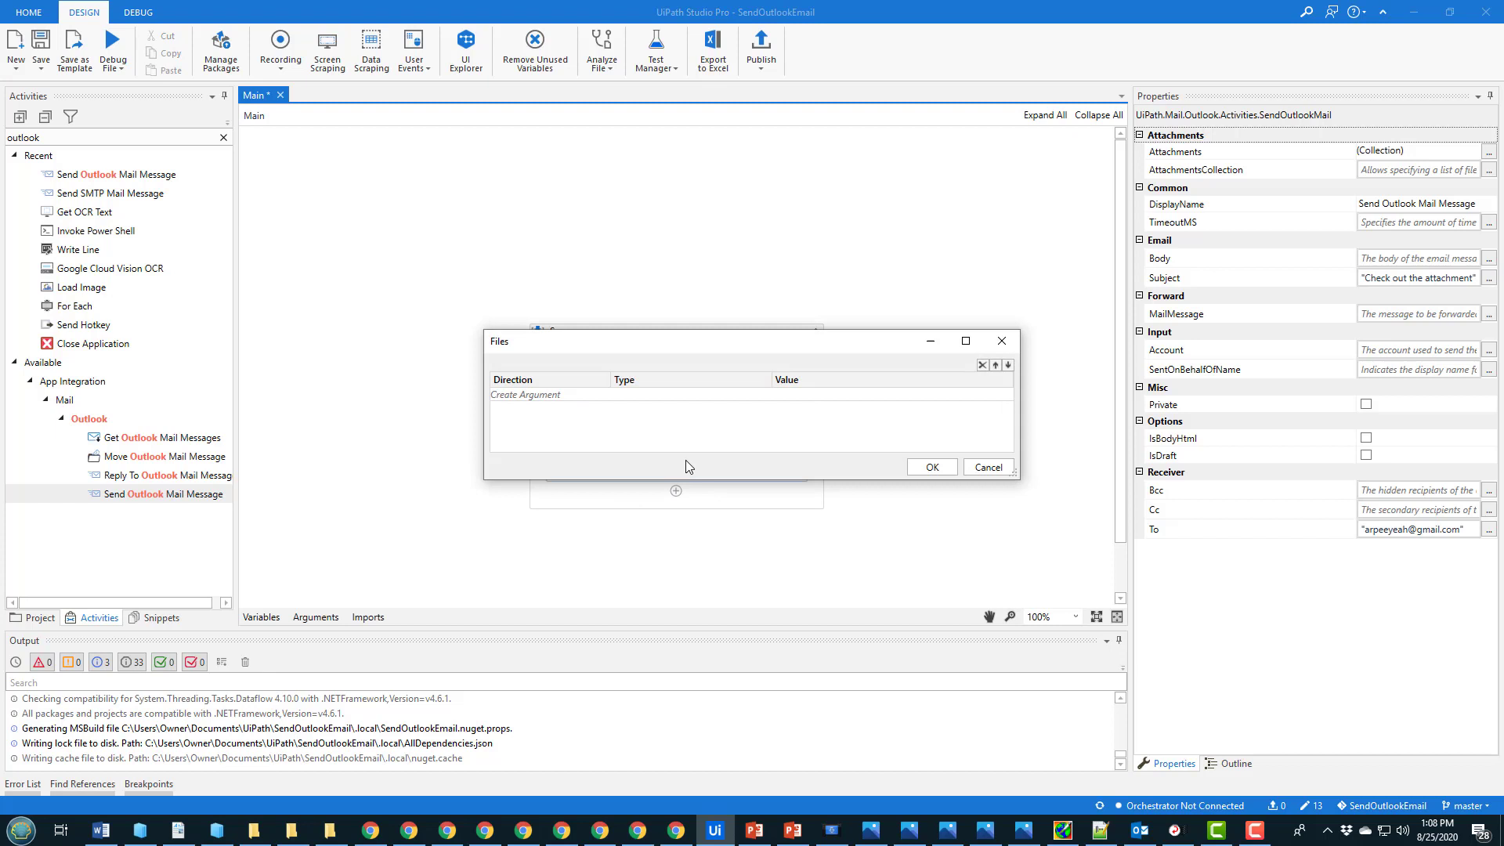
left_click(526, 395)
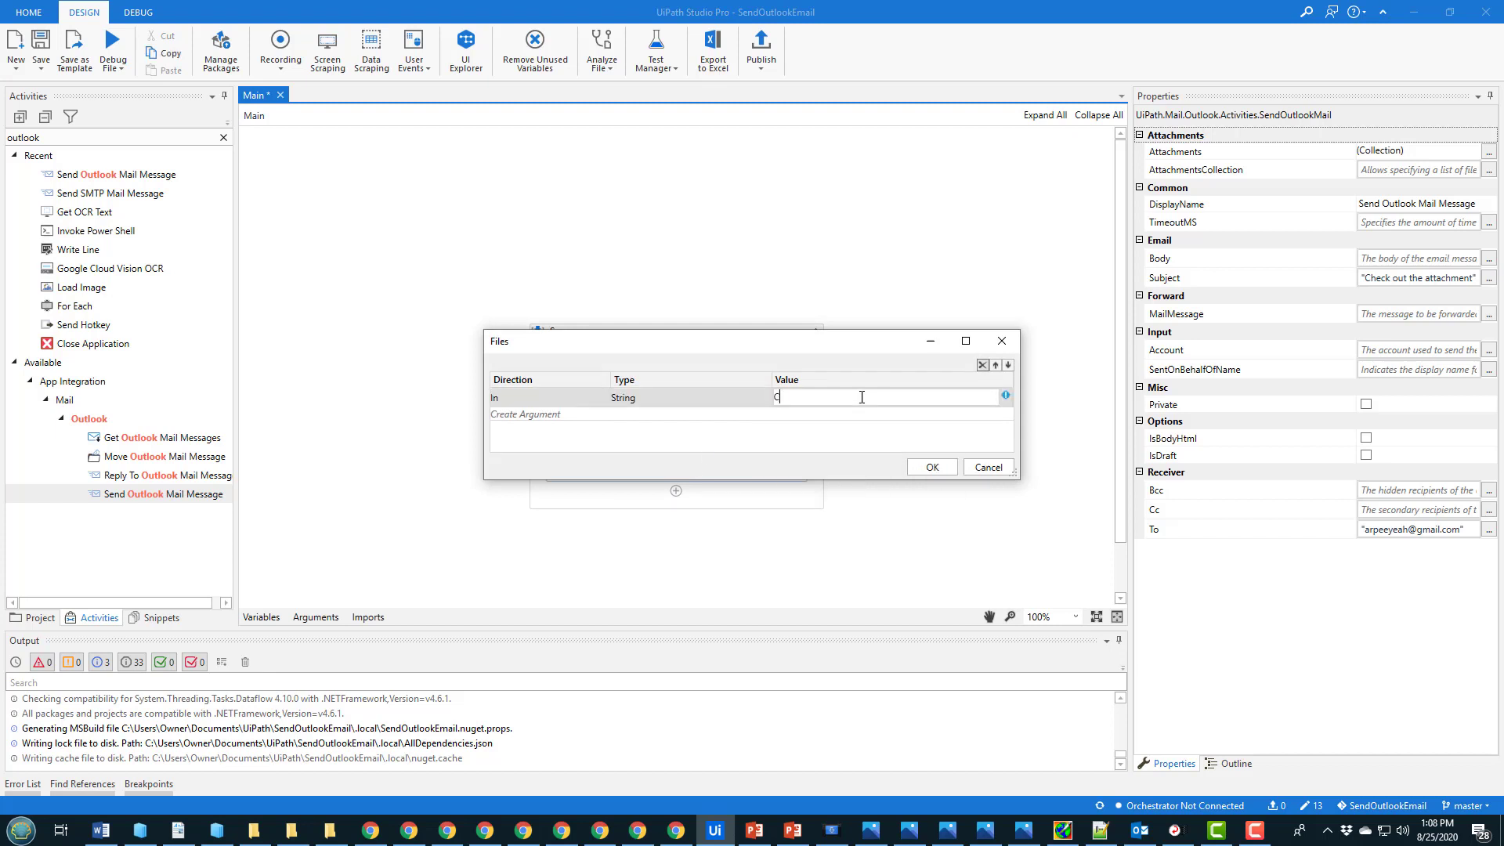
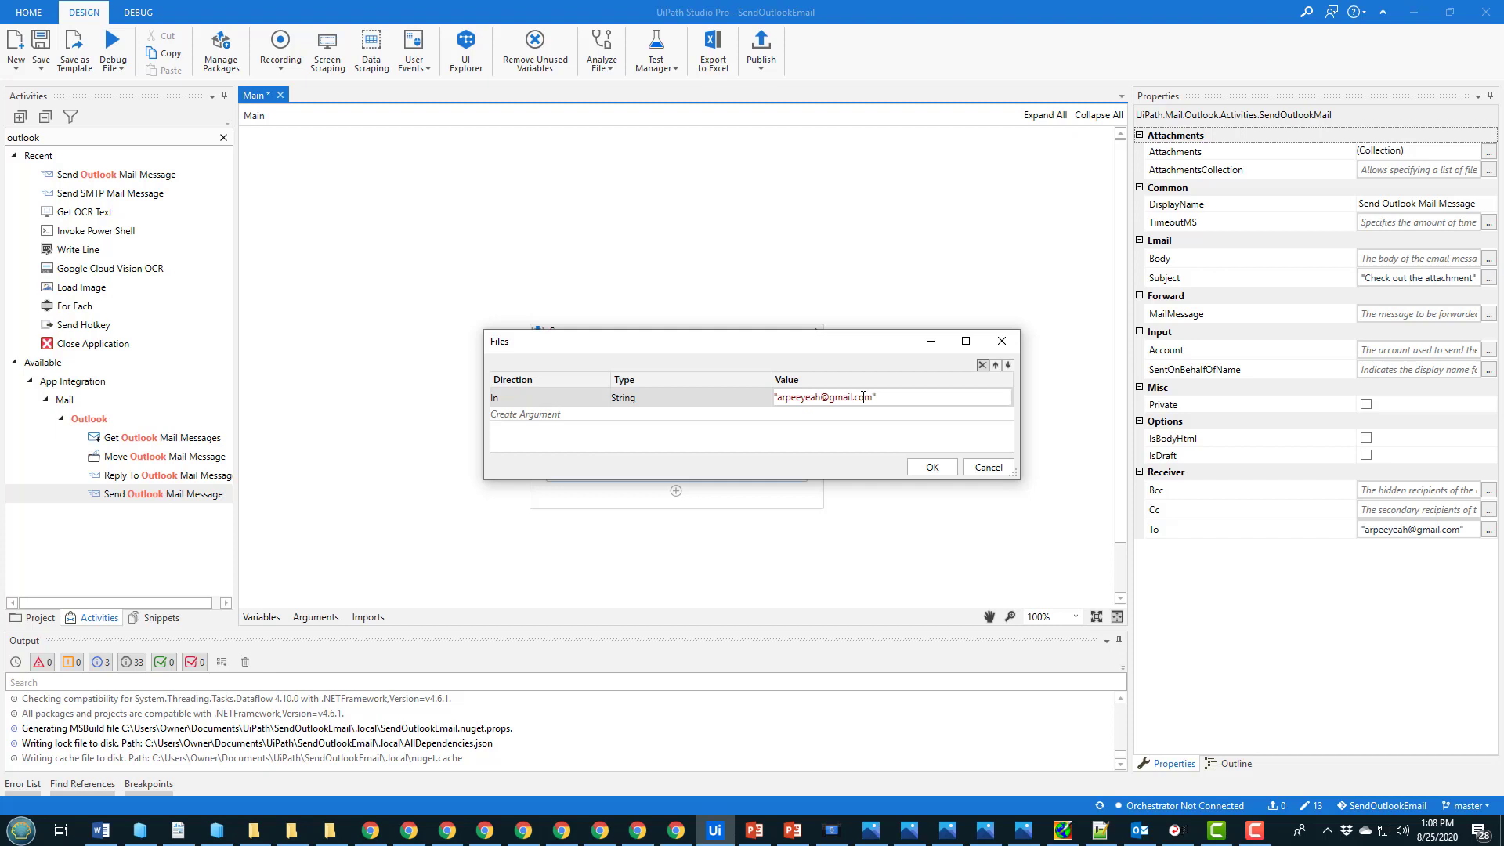
type("C")
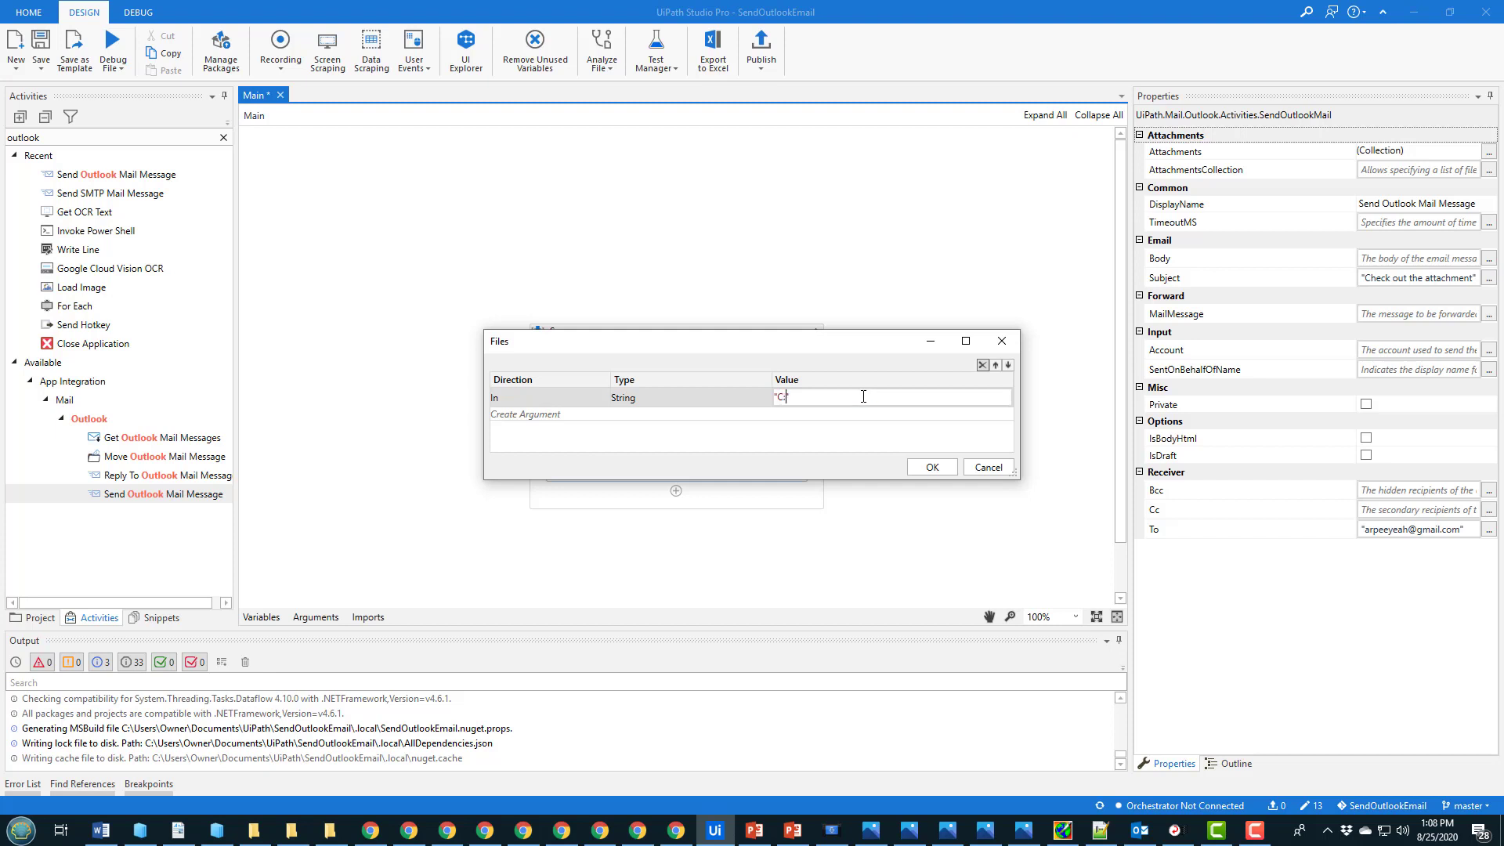
type("memes")
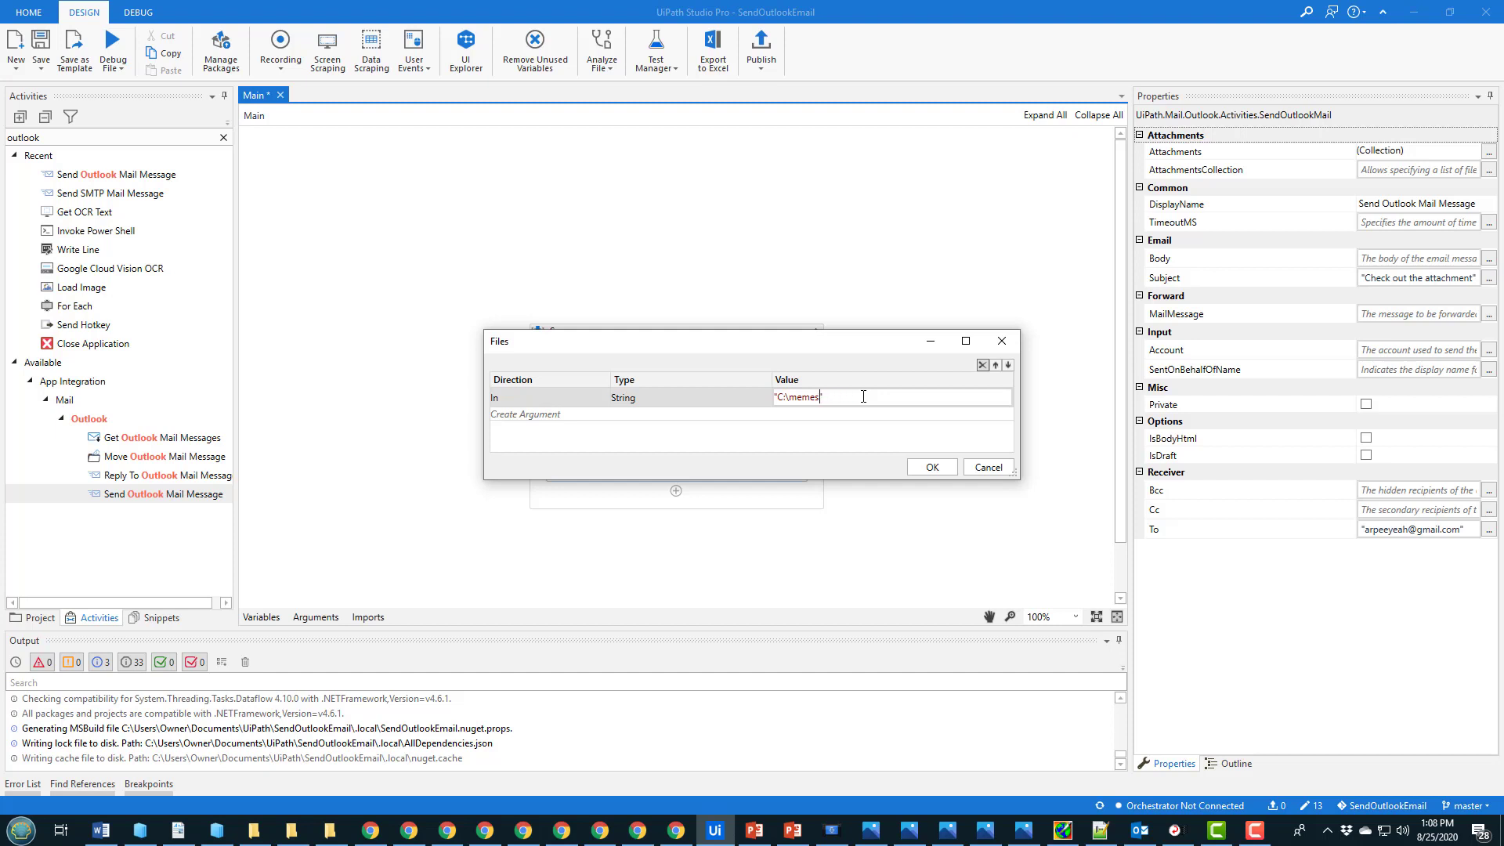
type("\\image.jpg")
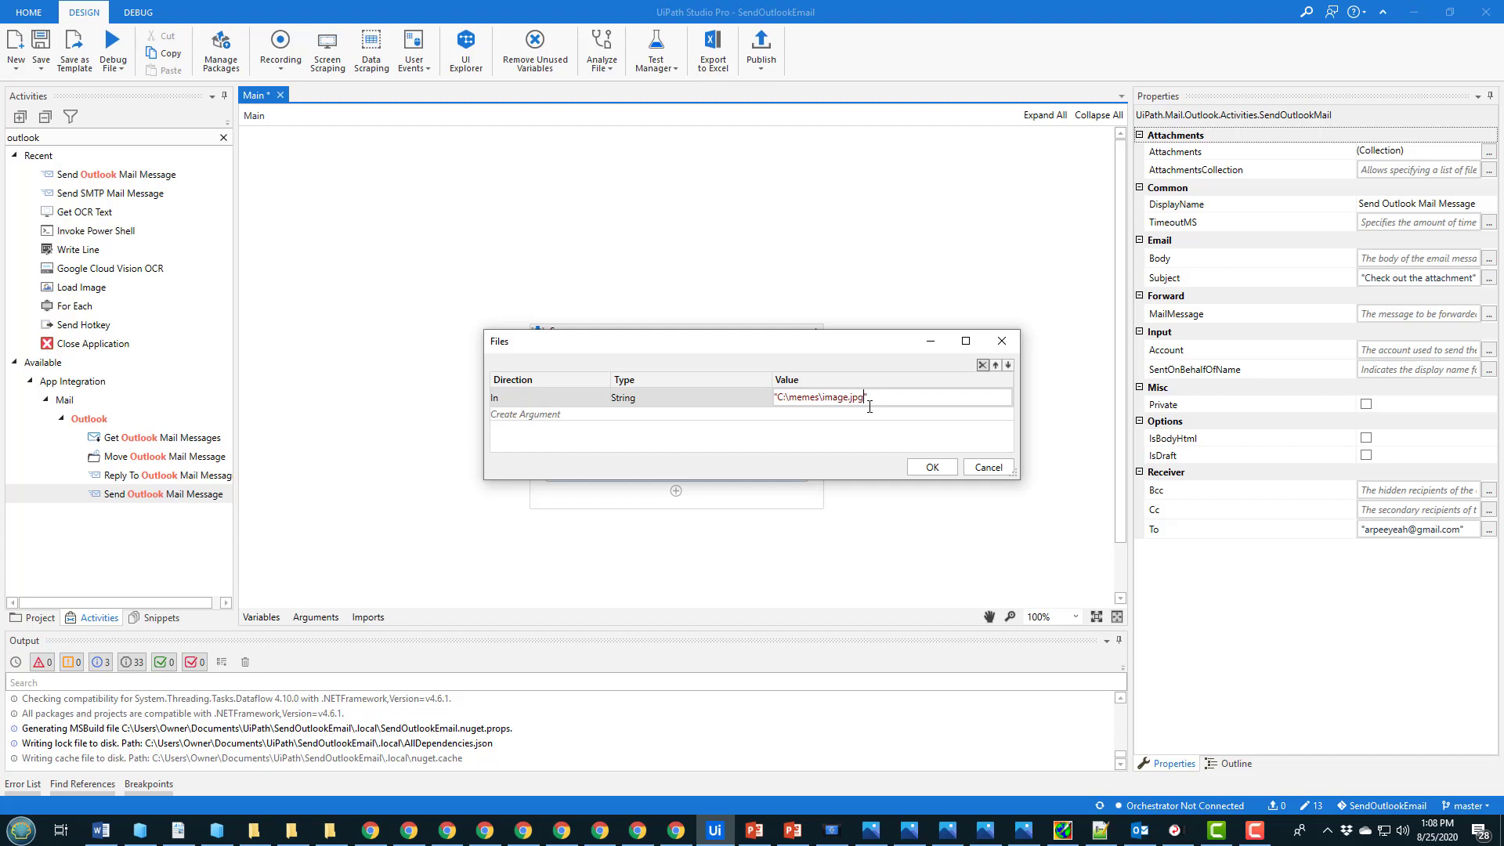
left_click(929, 466)
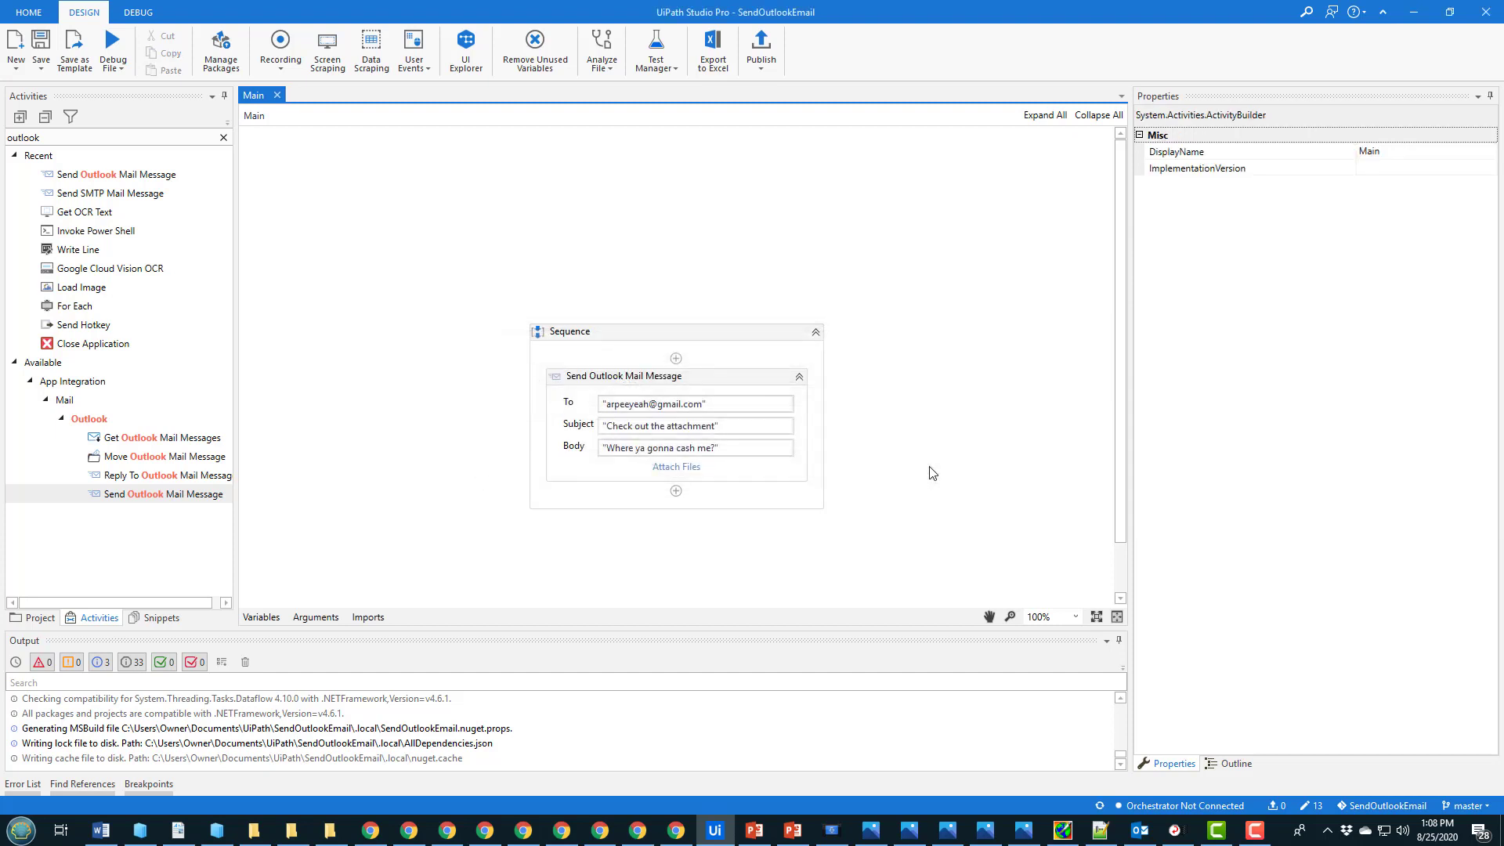
Run the workflow to send the email, then switch to Outlook
left_click(677, 331)
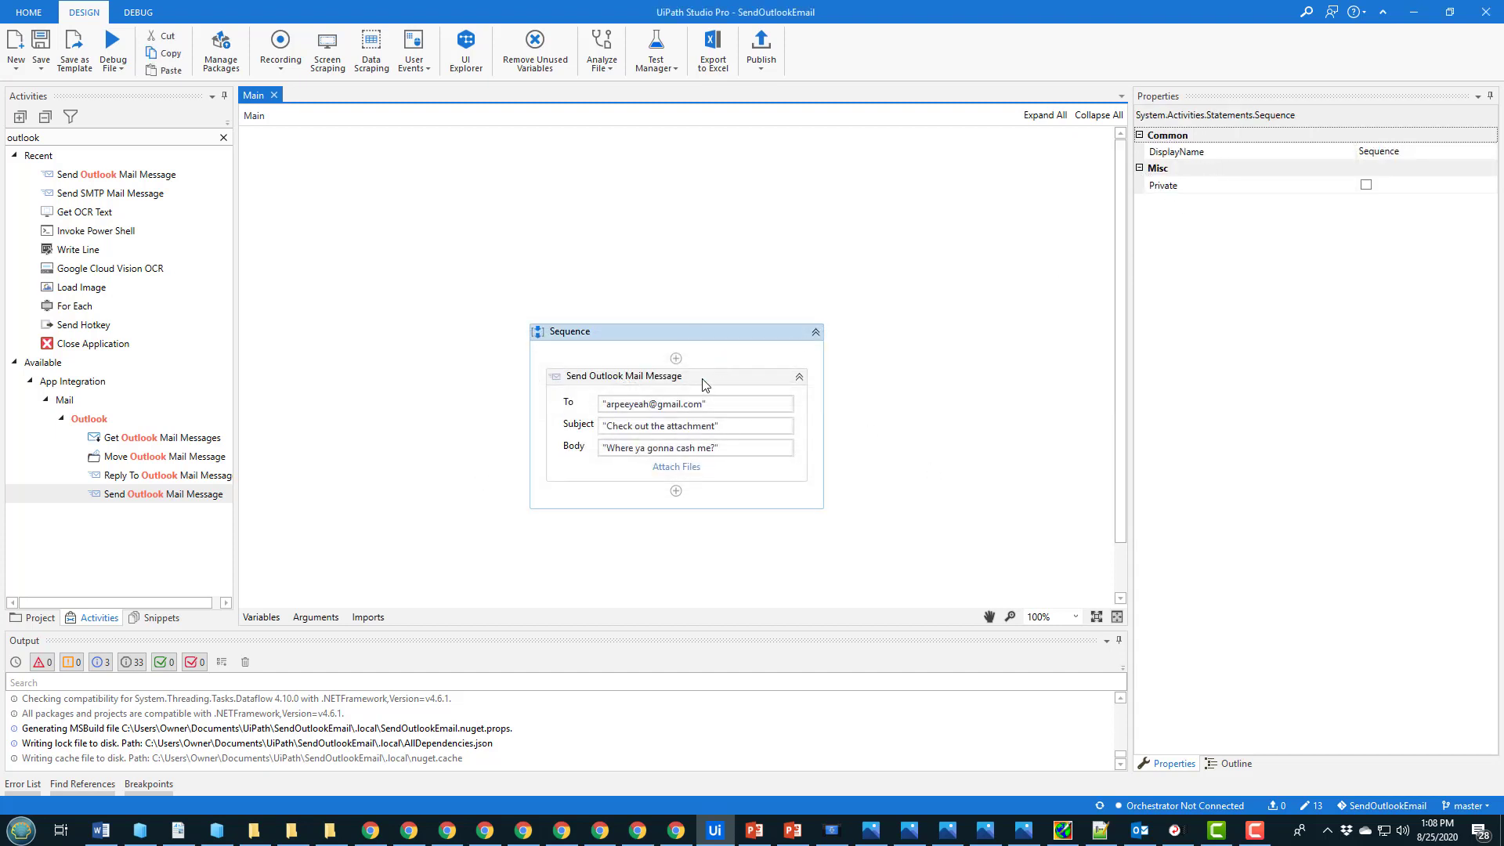
left_click(624, 374)
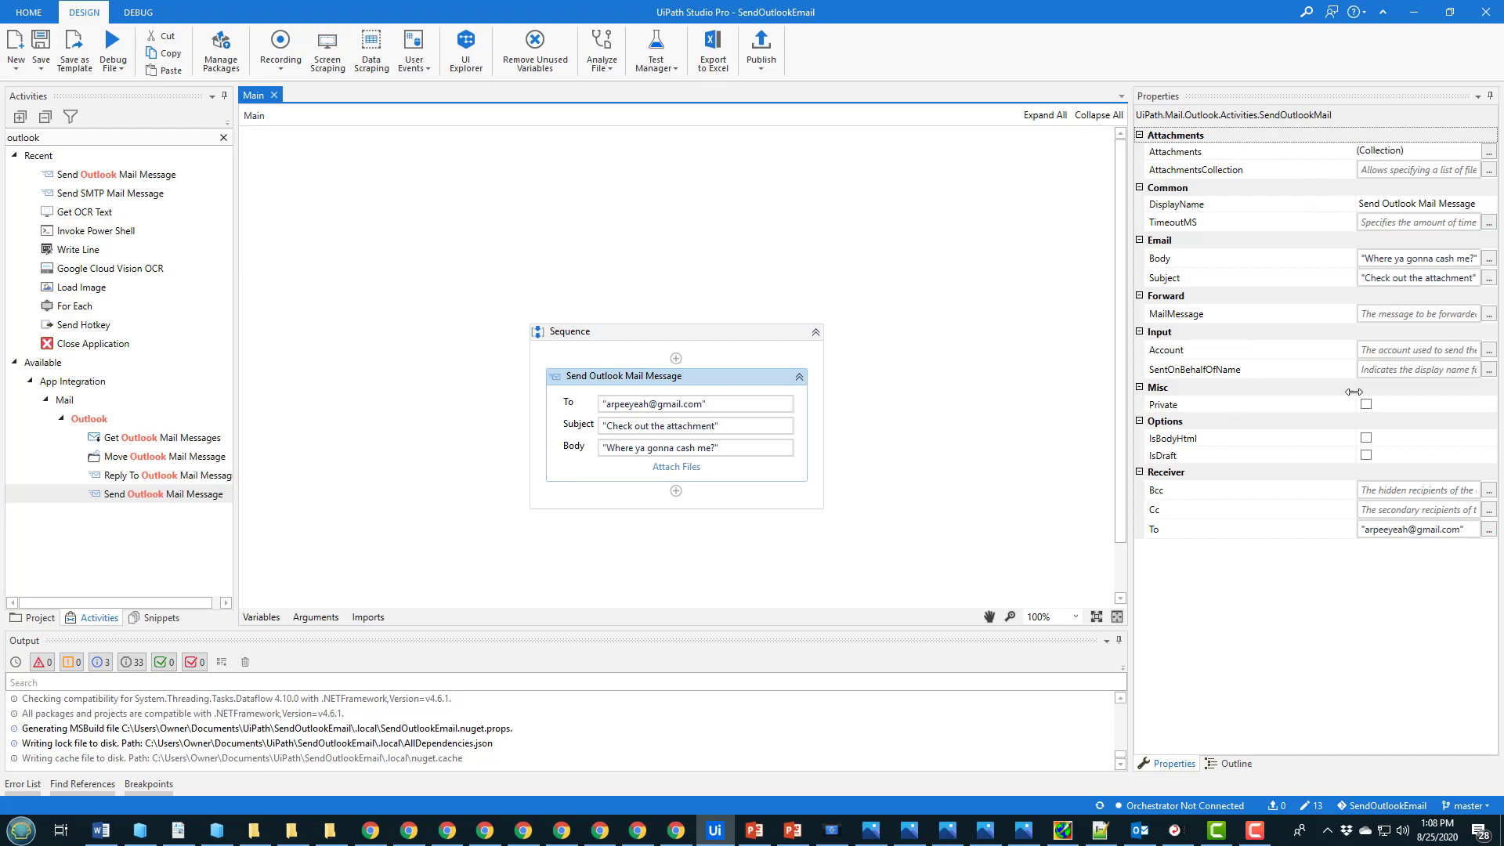
mouse_move(1220, 421)
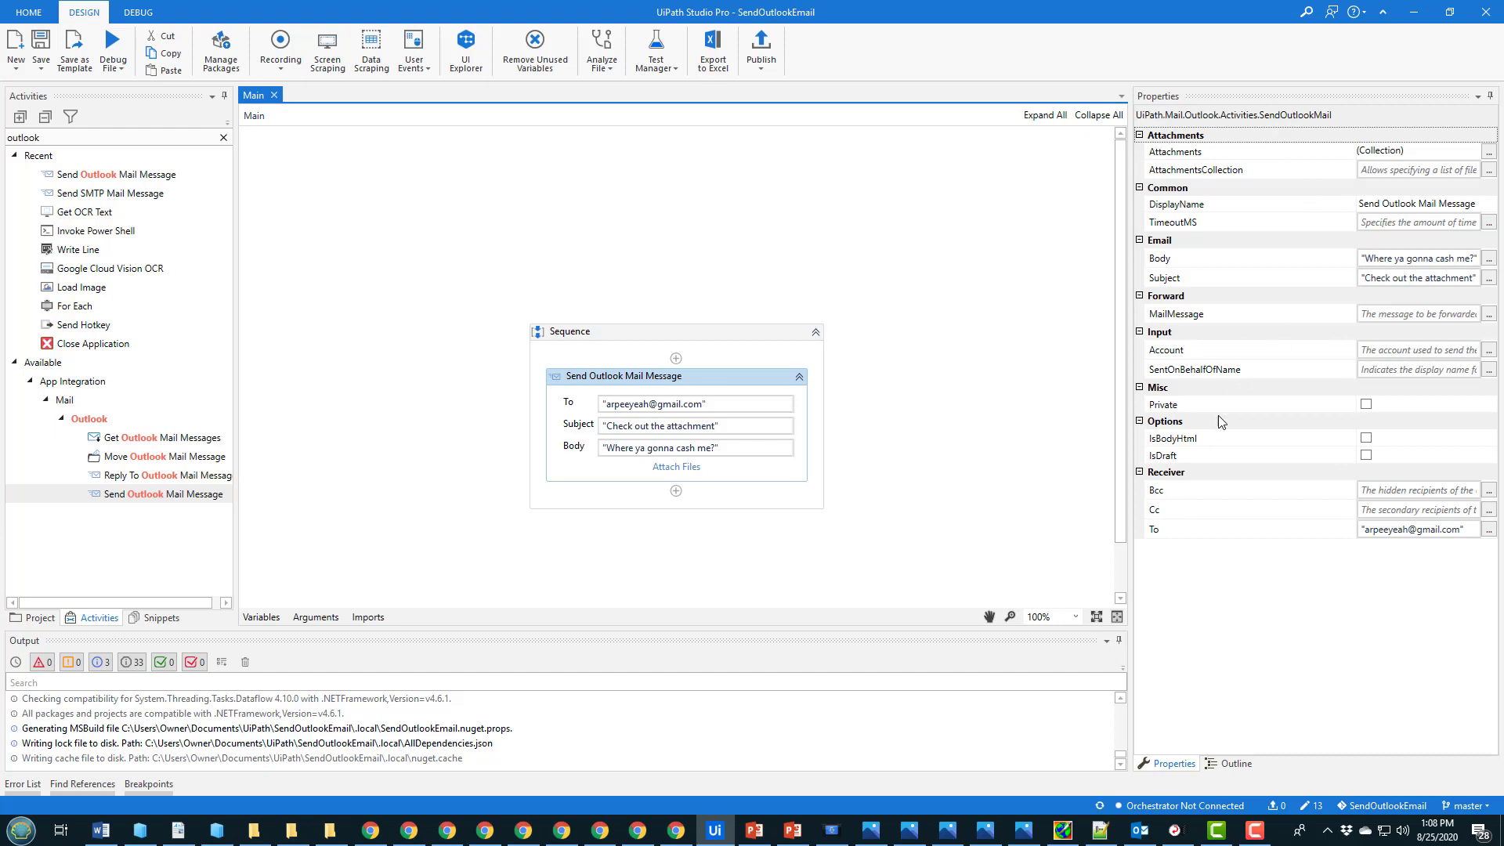
mouse_move(404, 241)
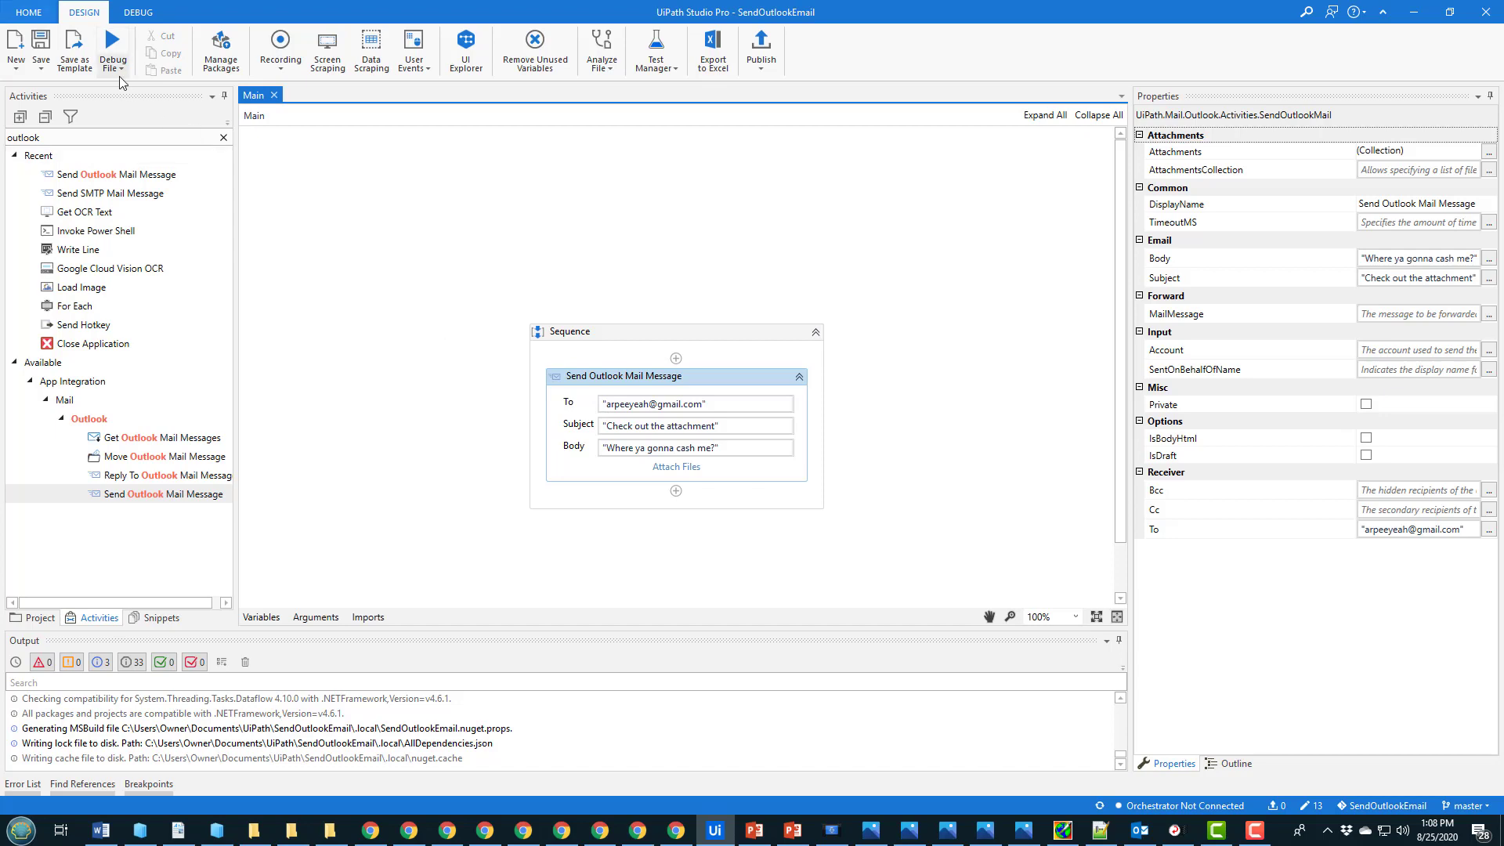
left_click(113, 50)
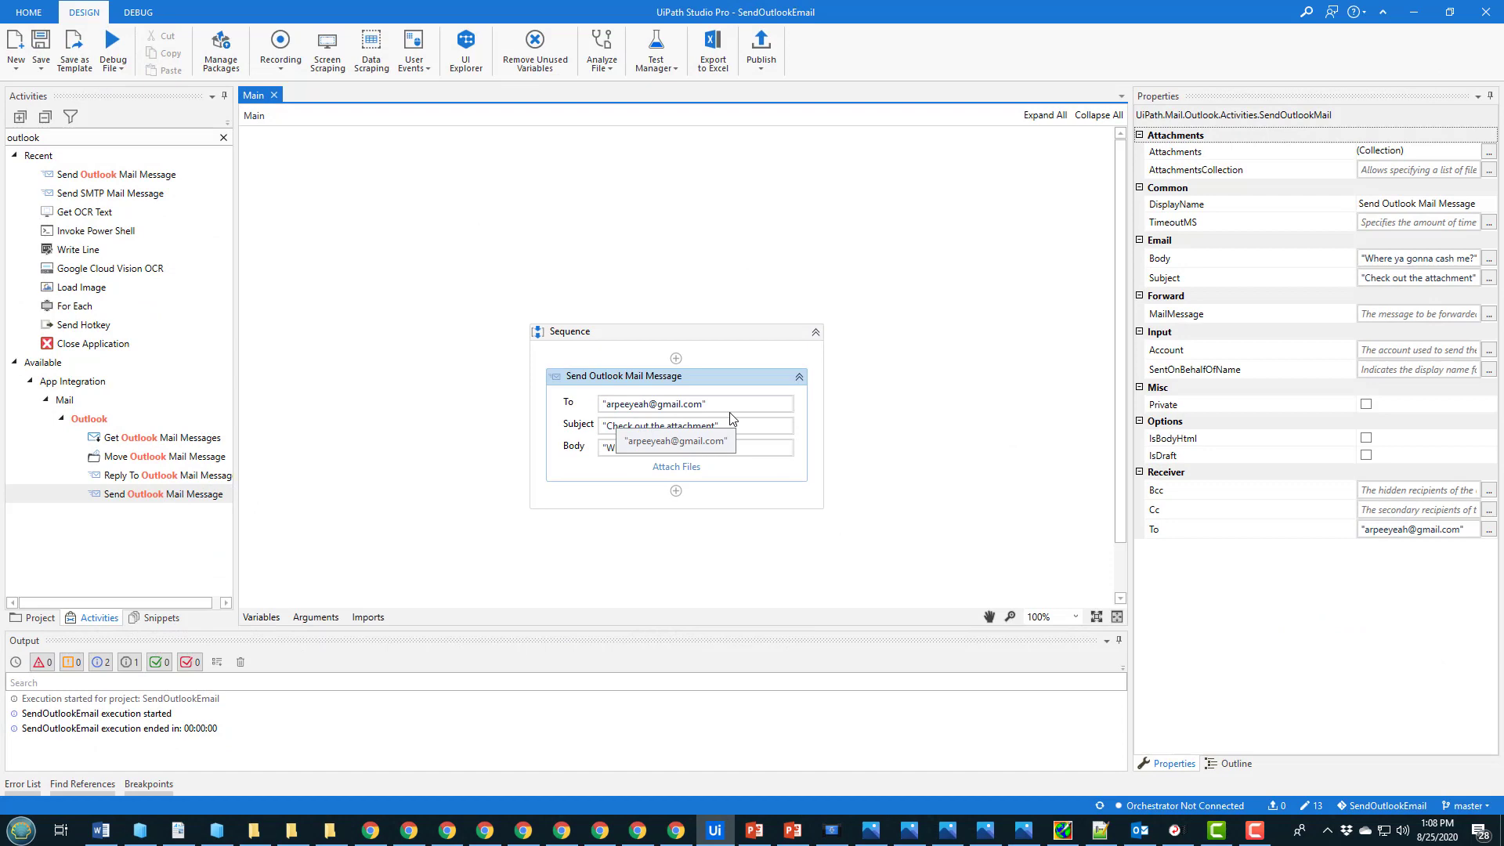
left_click(1139, 830)
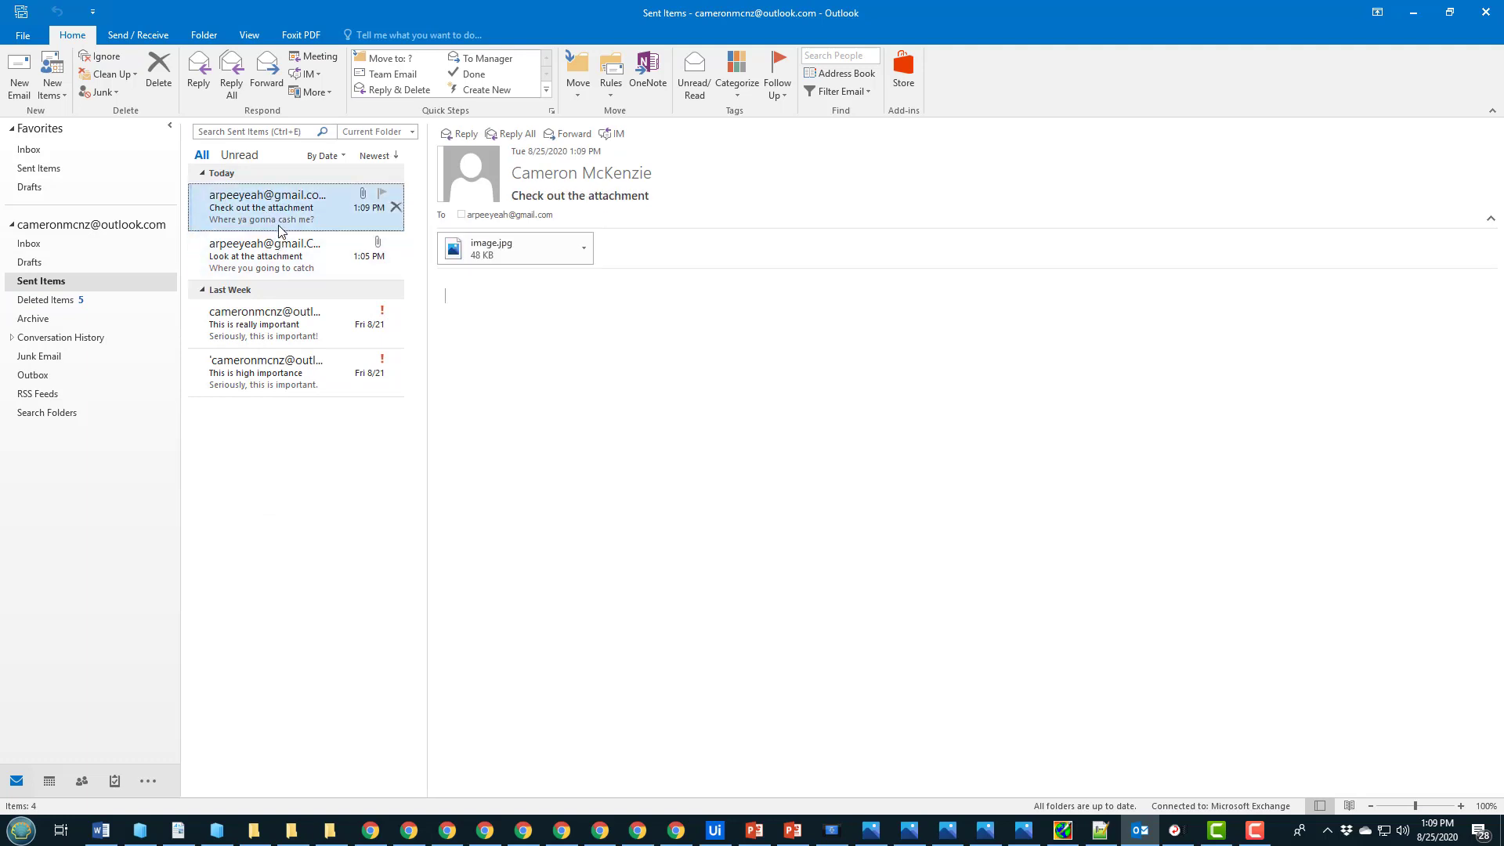
Preview the sent "Check out the attachment" message in Sent Items
left_click(28, 243)
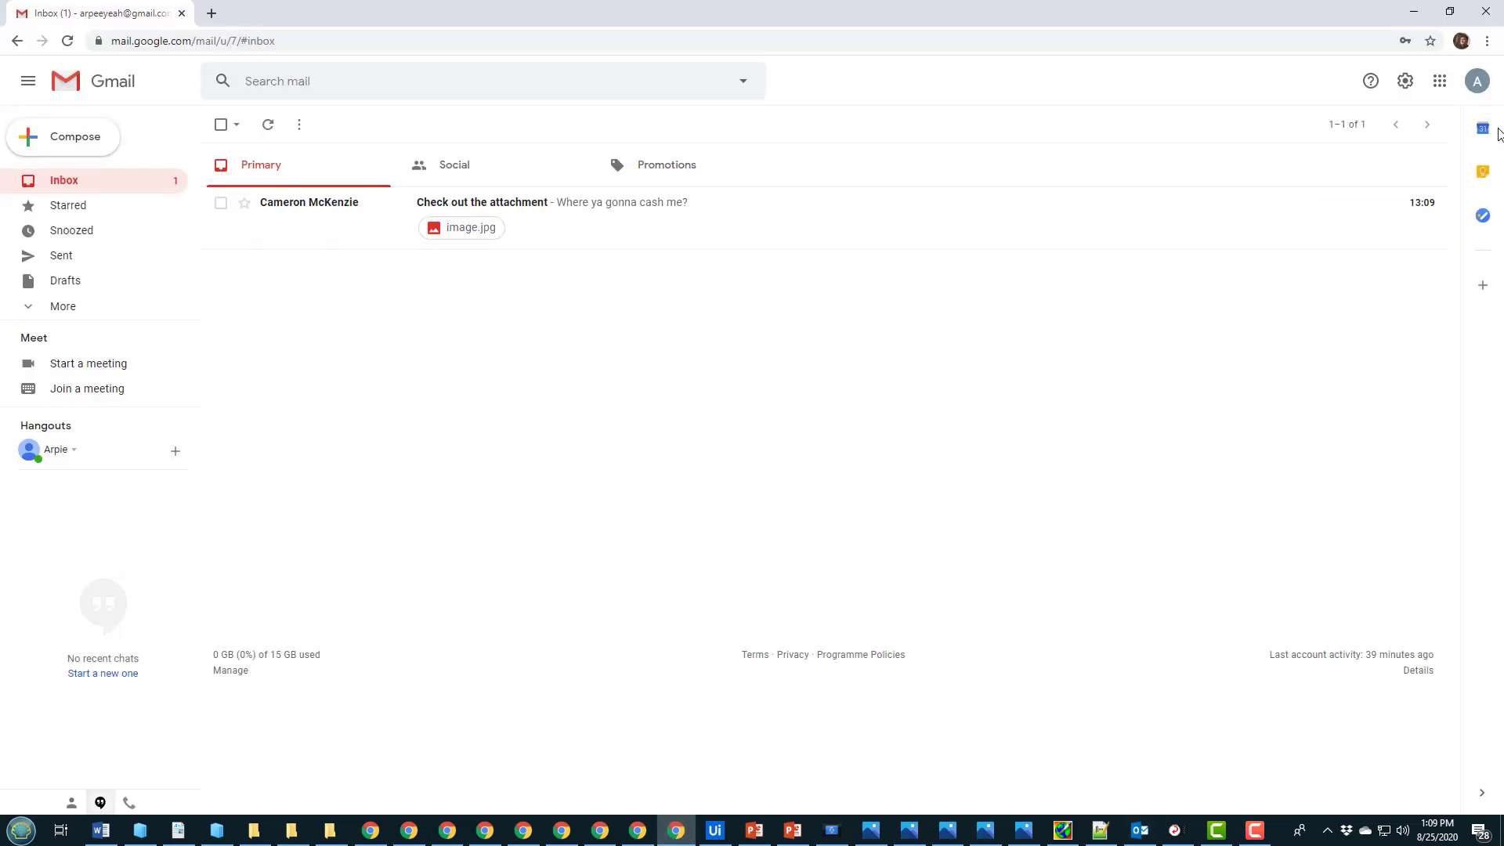
View the received email in Gmail and show the image.jpg meme full size
left_click(1476, 80)
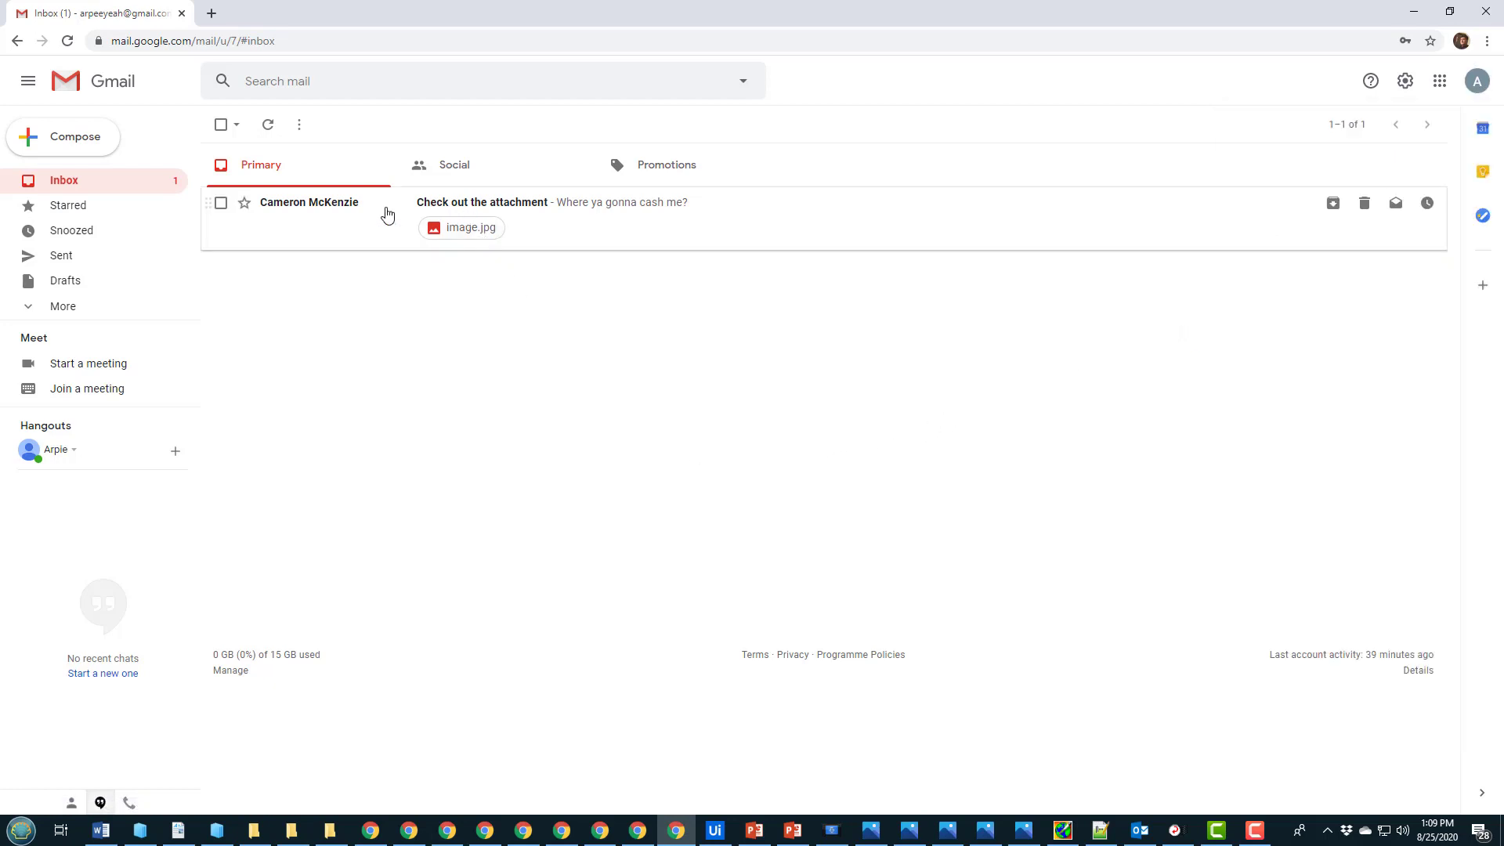
left_click(481, 202)
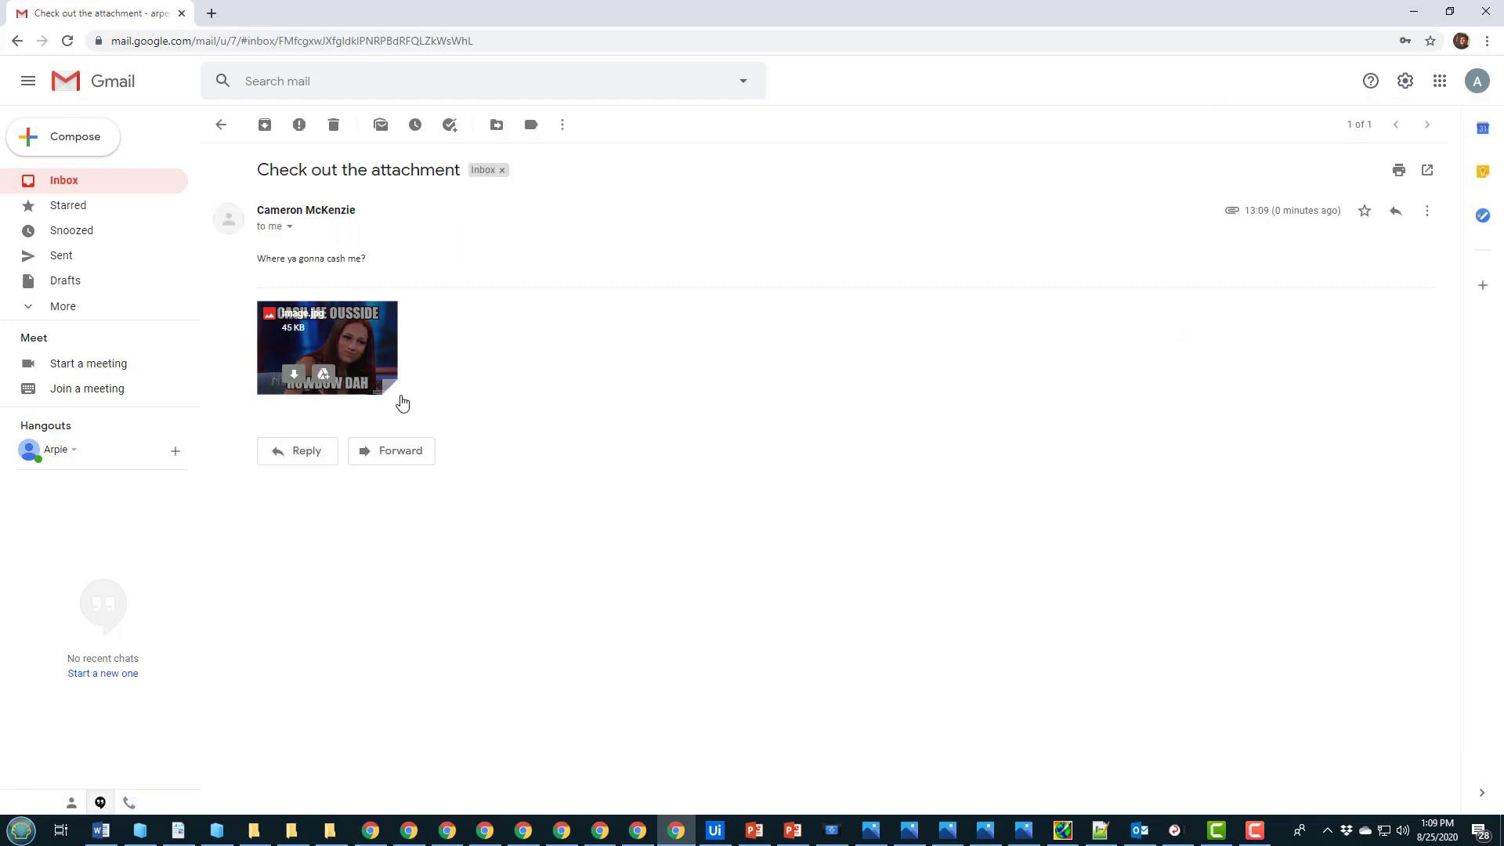
left_click(326, 347)
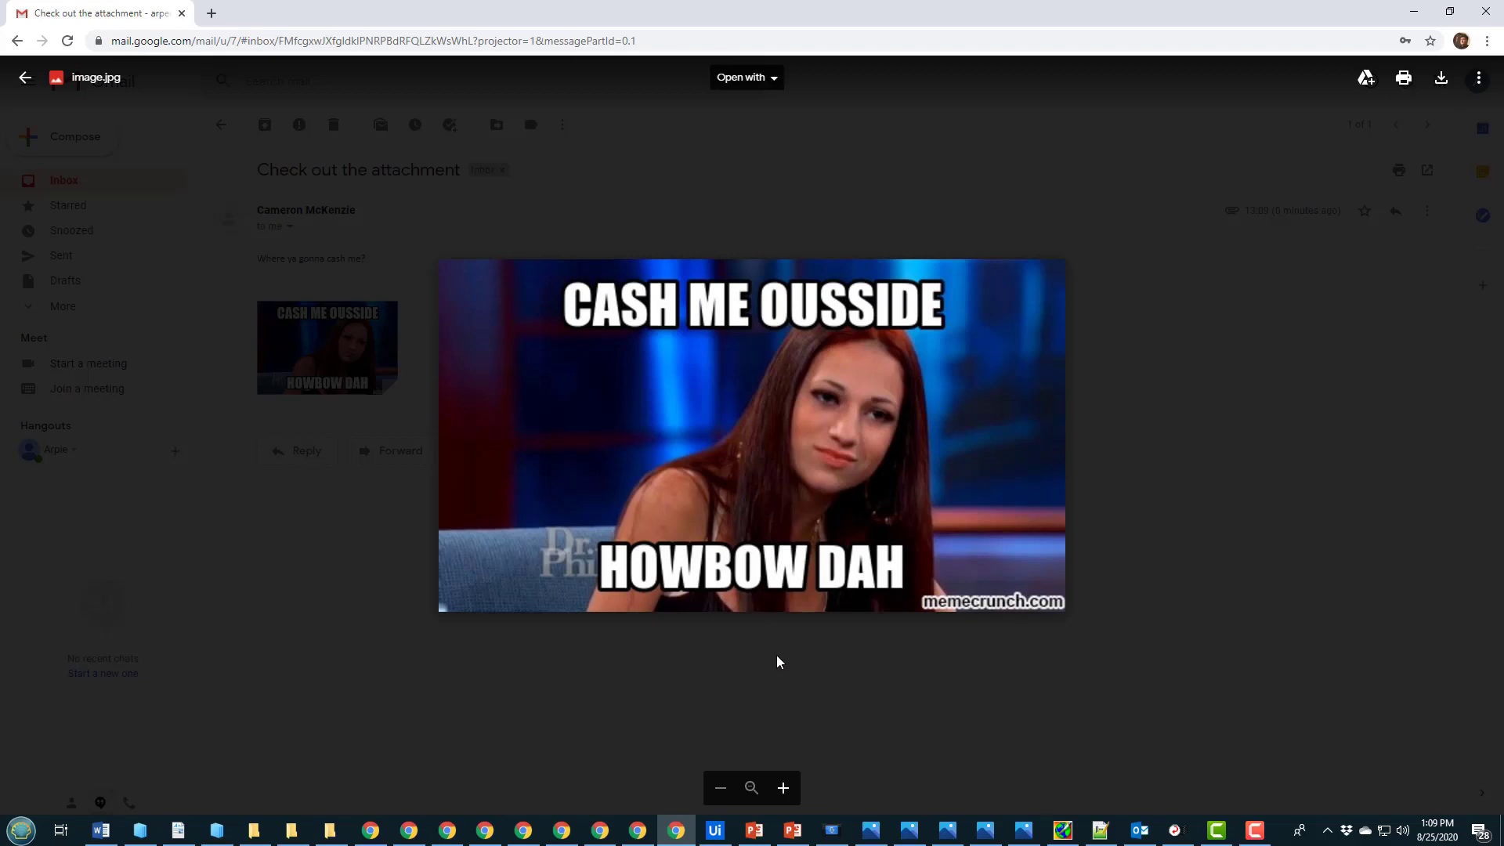